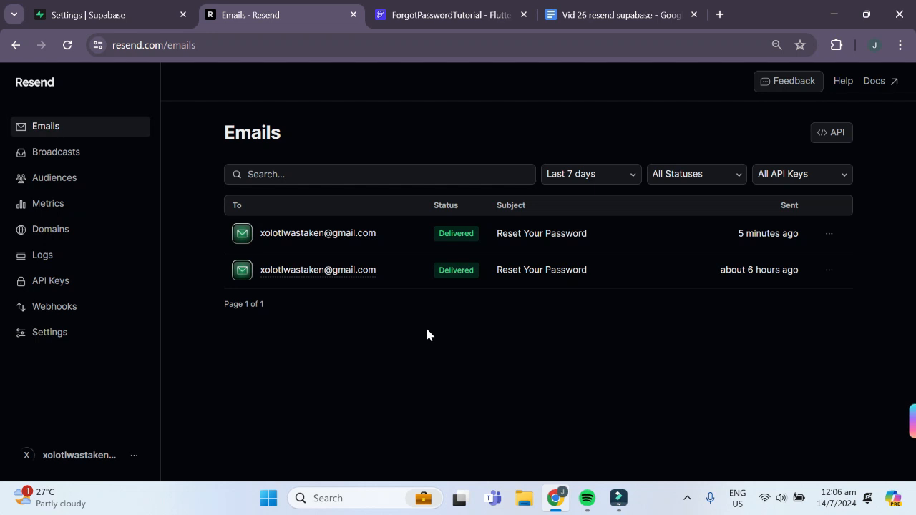
mouse_move(198, 189)
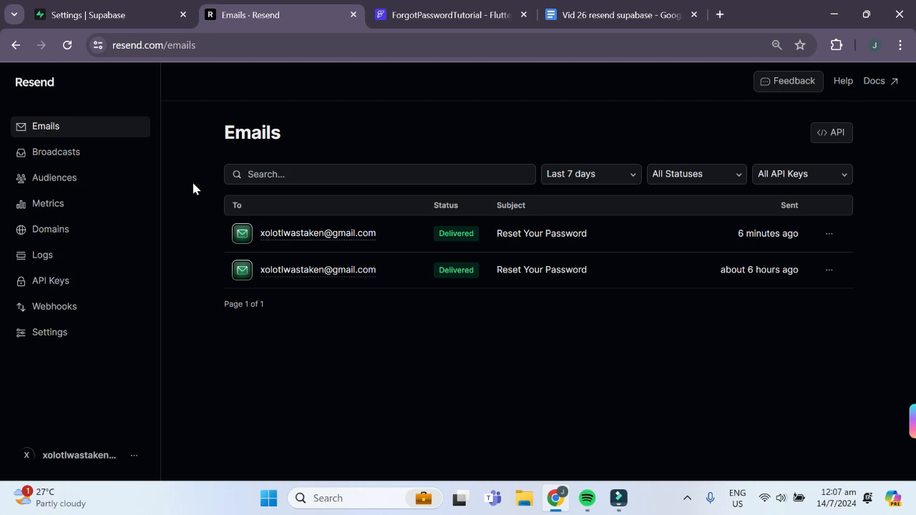
Step: View the justxolotl.com domain's details and verified DNS records from the Domains page
left_click(50, 229)
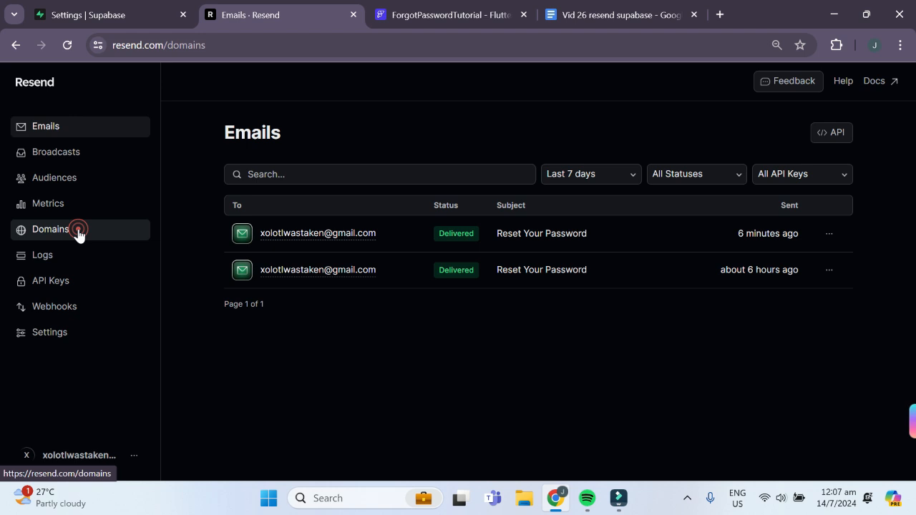
left_click(50, 229)
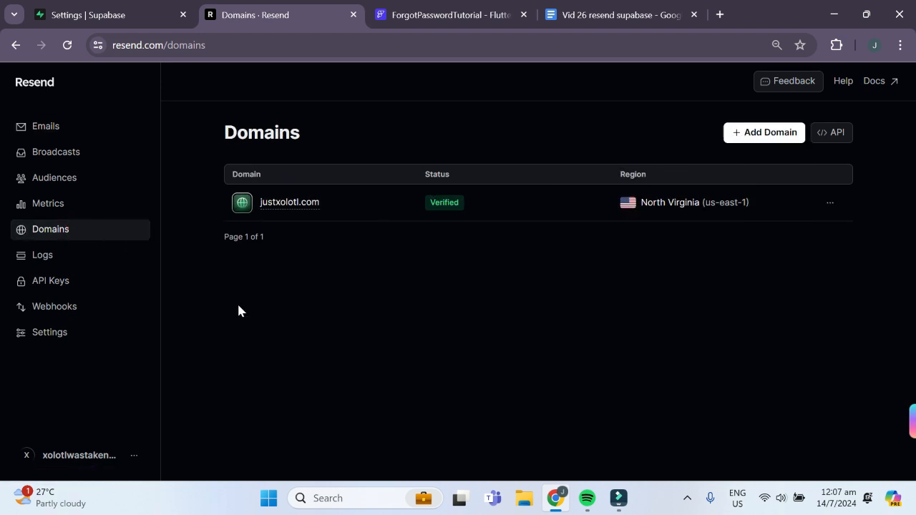
mouse_move(331, 369)
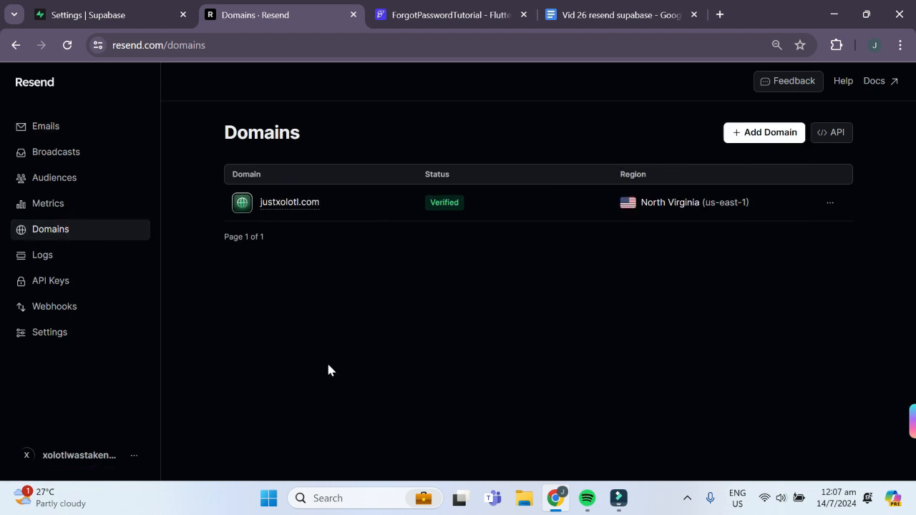
mouse_move(365, 286)
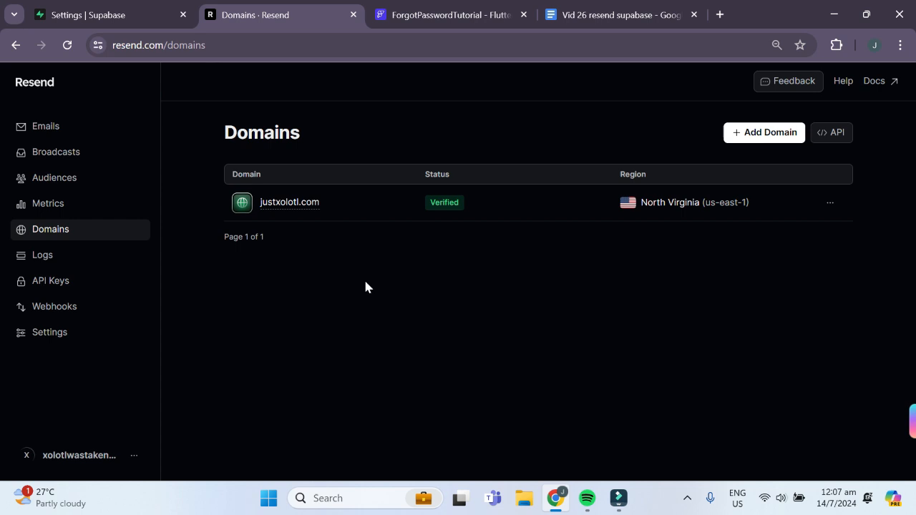
mouse_move(312, 231)
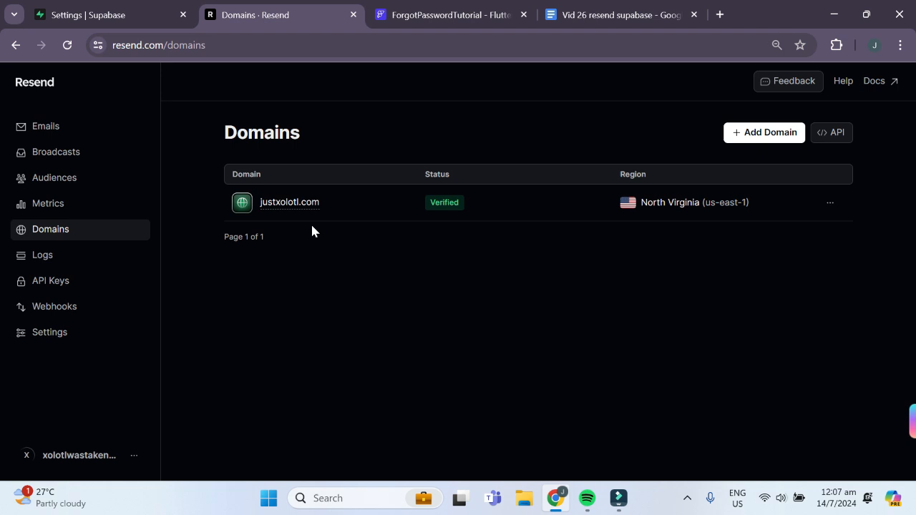
left_click(289, 202)
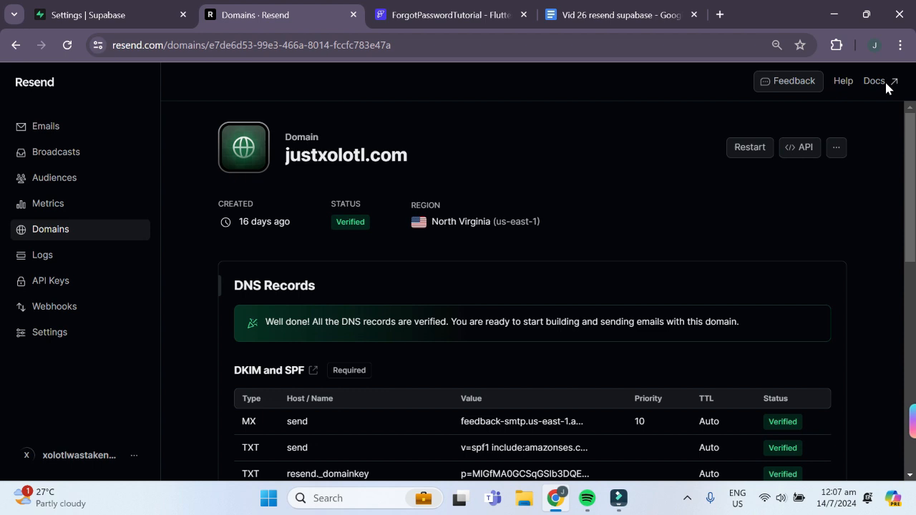
Step: Read the Domains introduction docs down through the SPF and DKIM record explanations
left_click(874, 80)
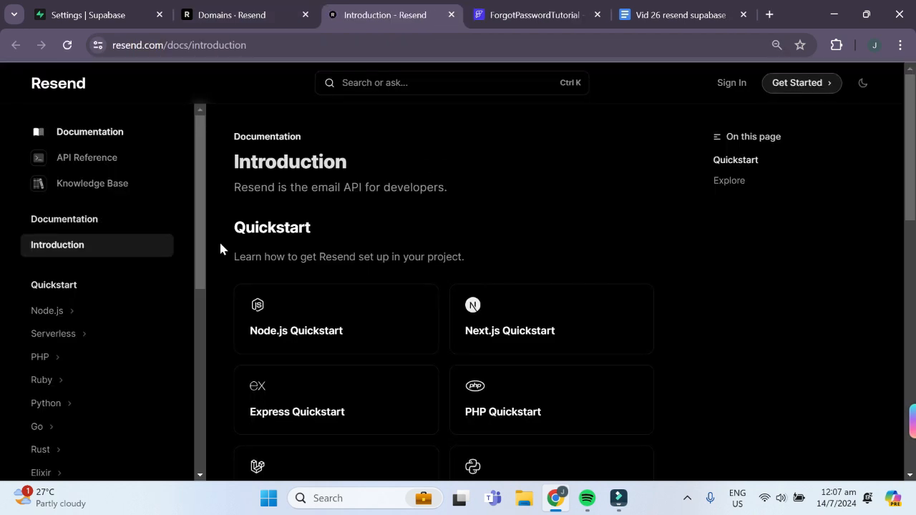
scroll("down", 3)
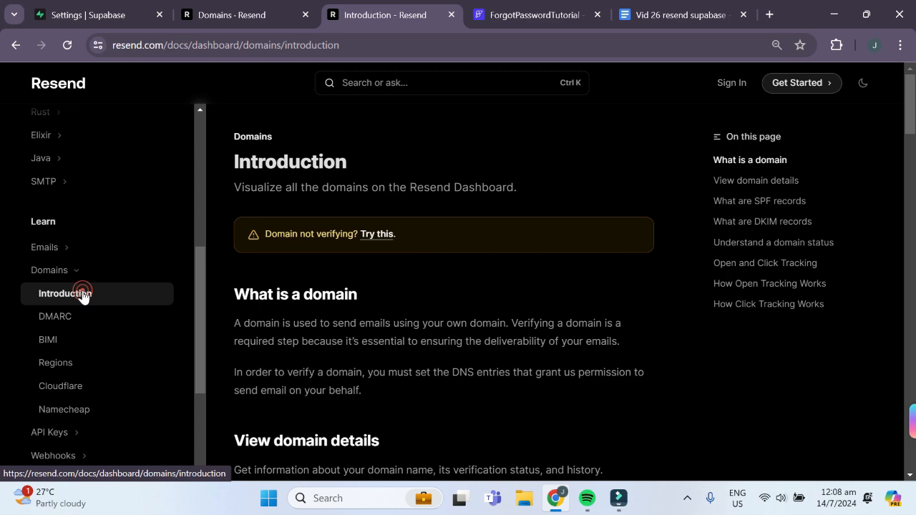
scroll("down", 3)
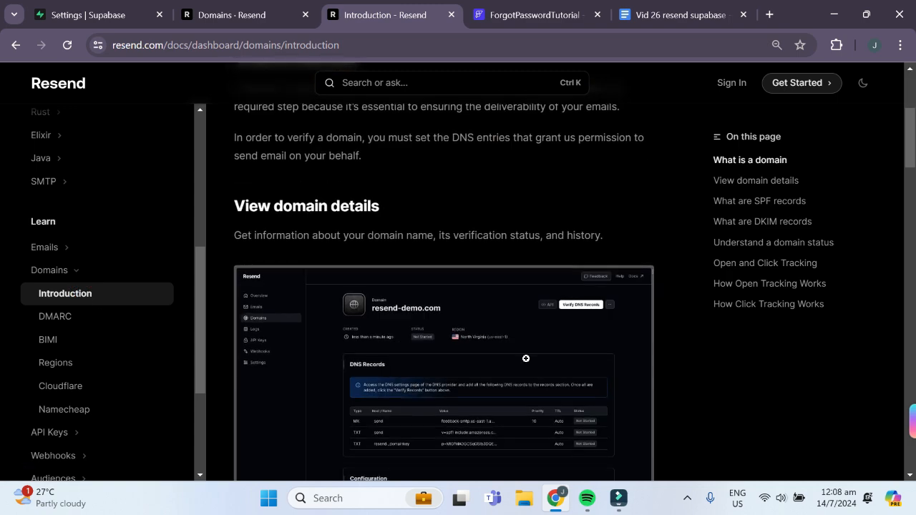
scroll("down", 3)
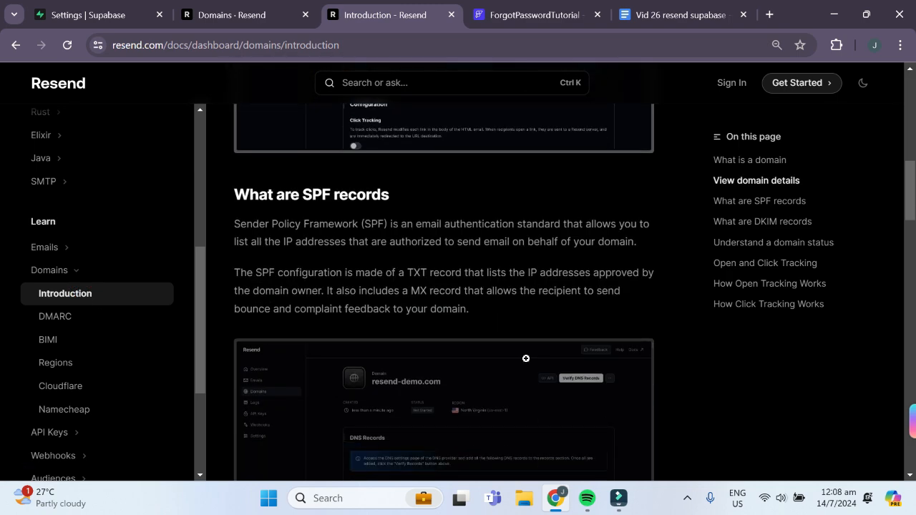
scroll("down", 3)
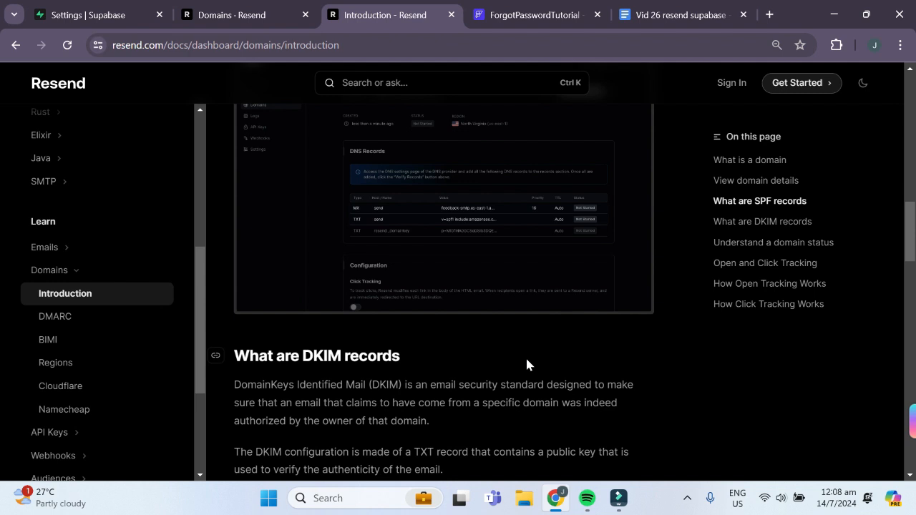
Step: Review justxolotl.com's verified DNS records again, then return to the Domains list
left_click(232, 15)
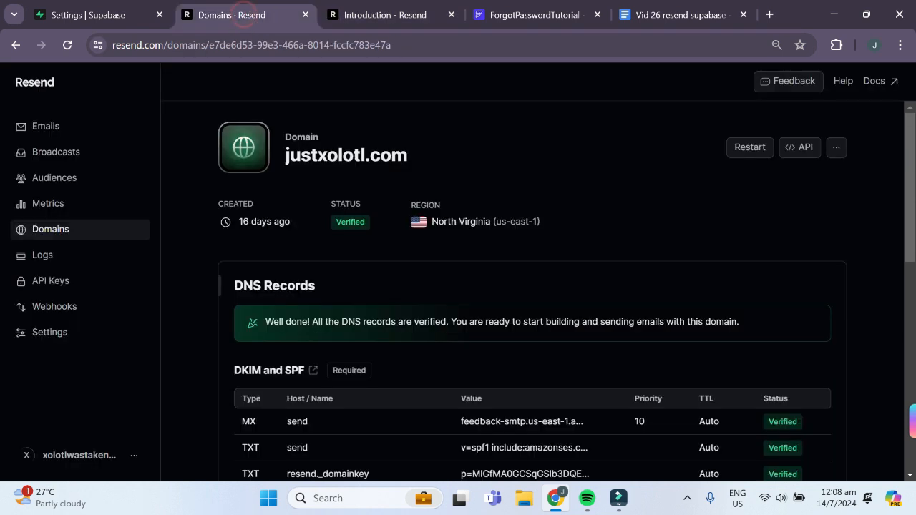
scroll("down", 3)
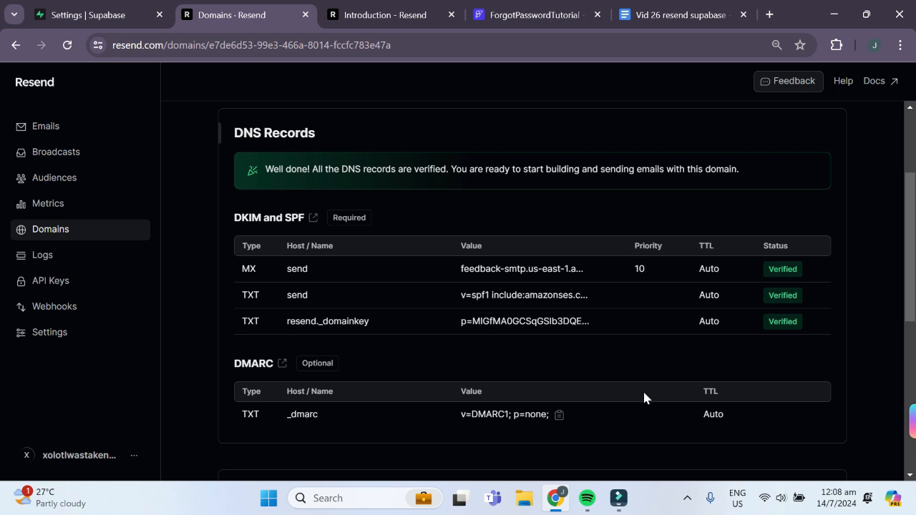
mouse_move(380, 345)
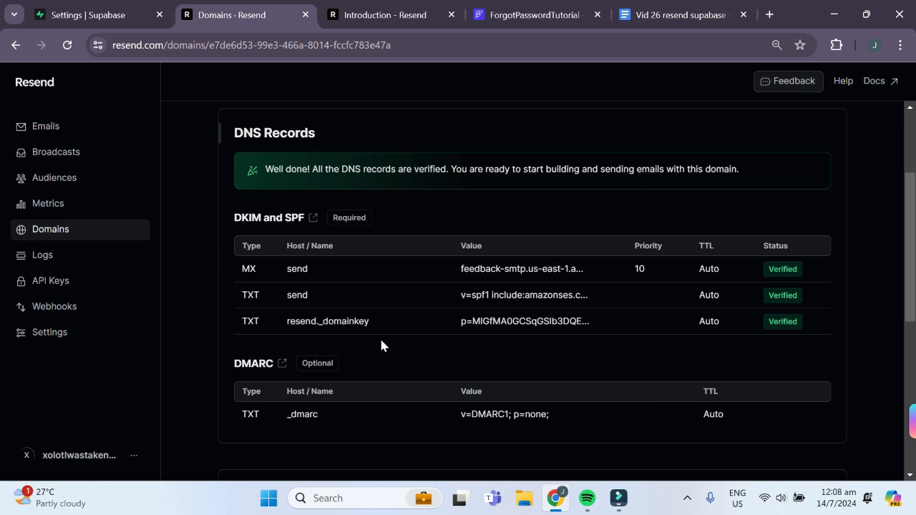
mouse_move(255, 313)
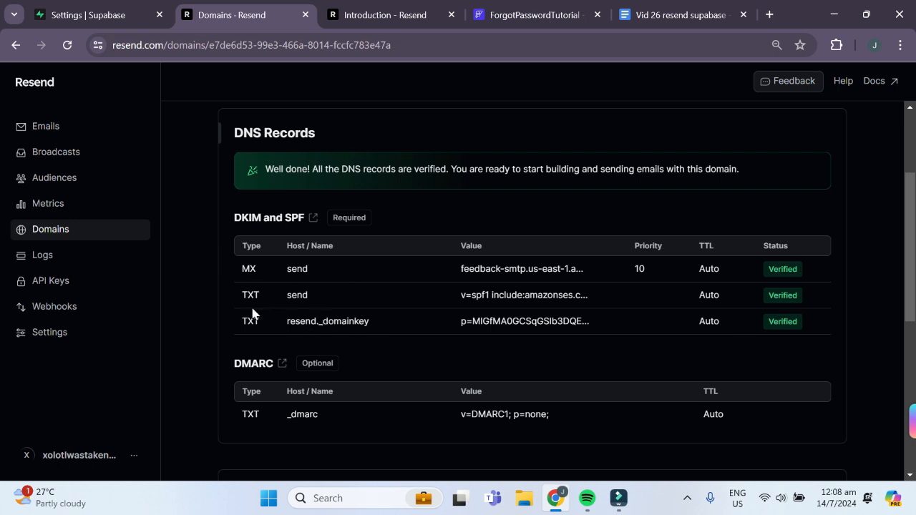
mouse_move(318, 338)
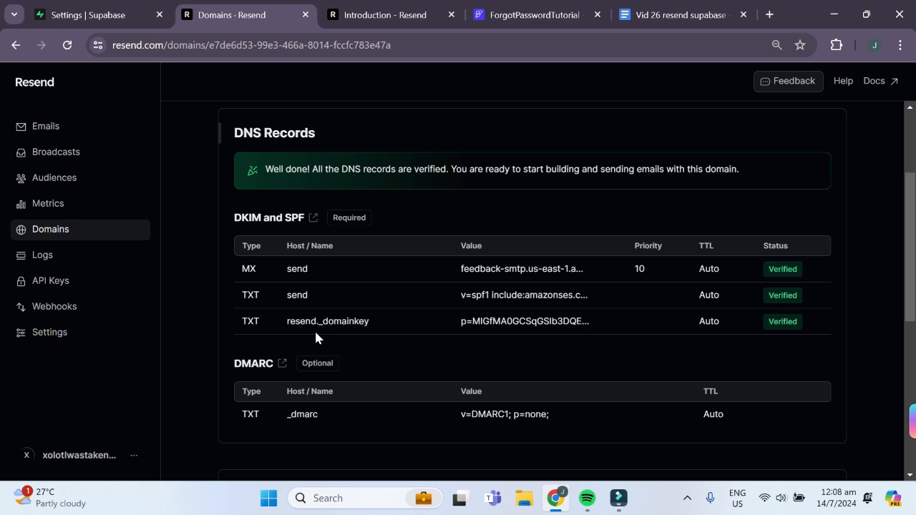
mouse_move(299, 432)
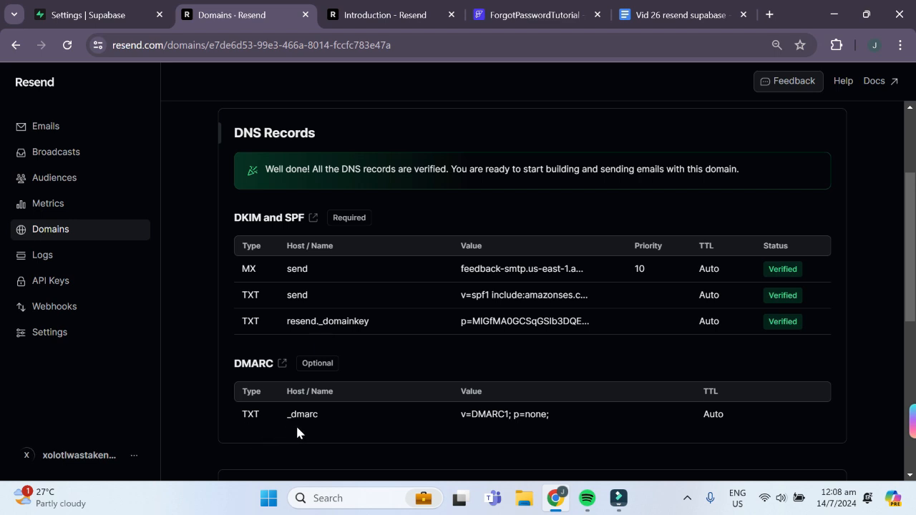
mouse_move(671, 272)
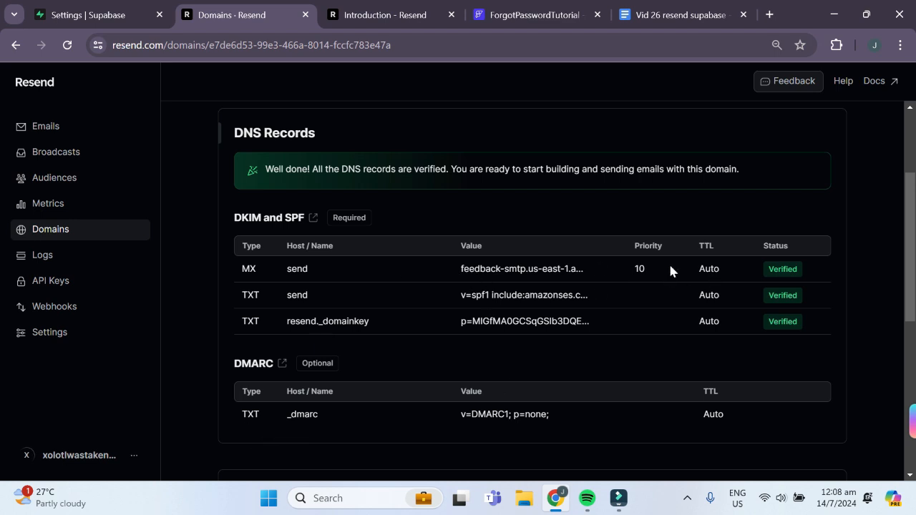
mouse_move(598, 469)
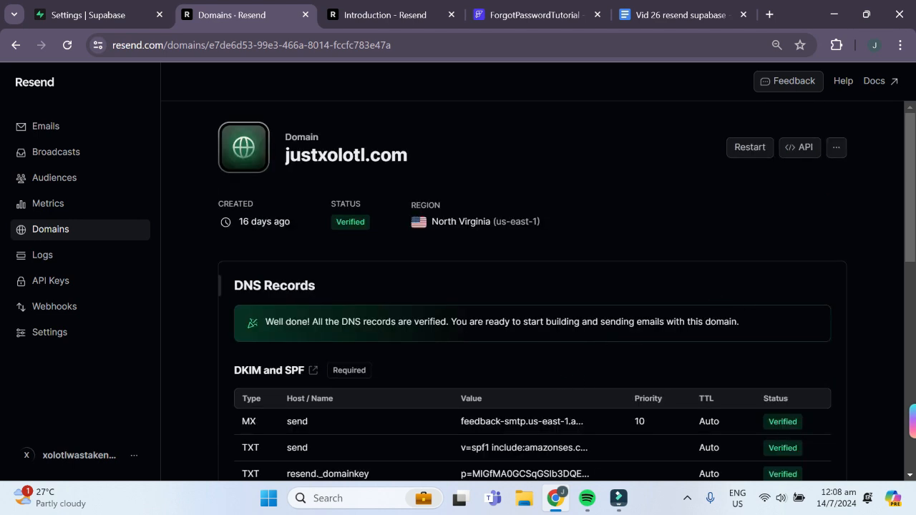
mouse_move(749, 147)
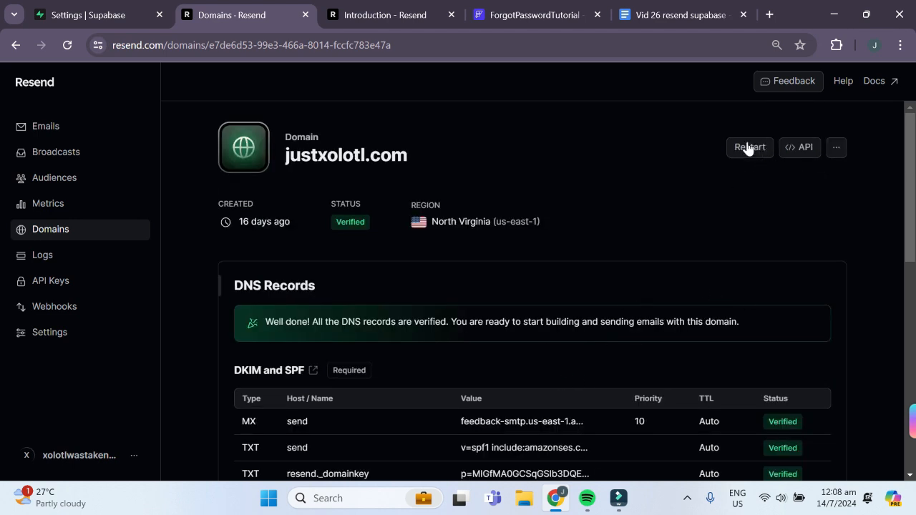
mouse_move(740, 164)
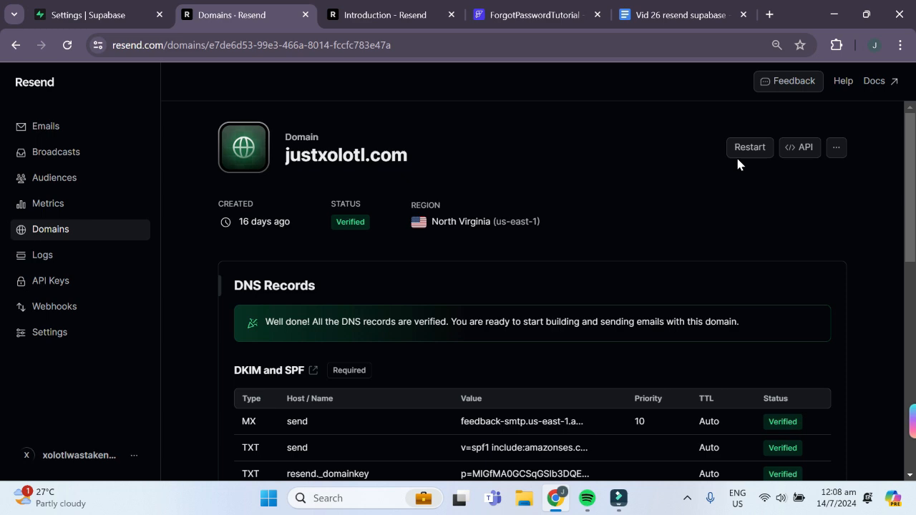
mouse_move(721, 166)
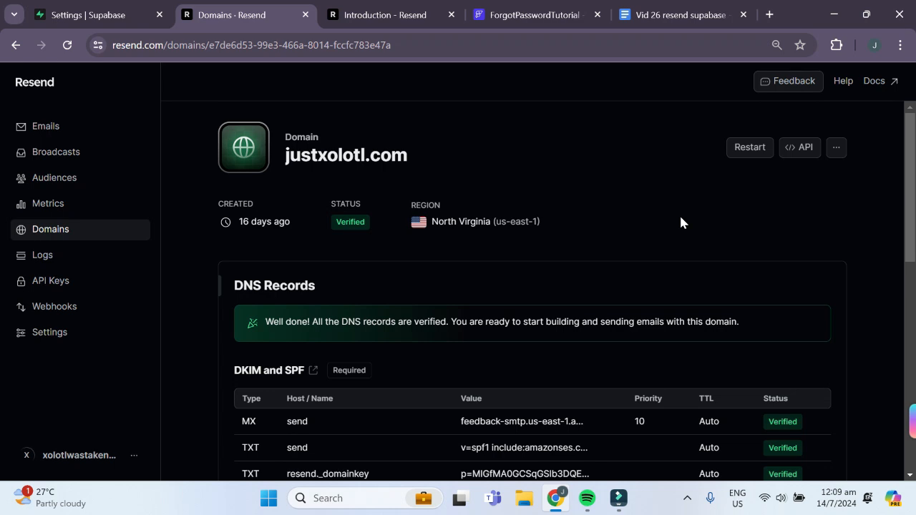
left_click(50, 229)
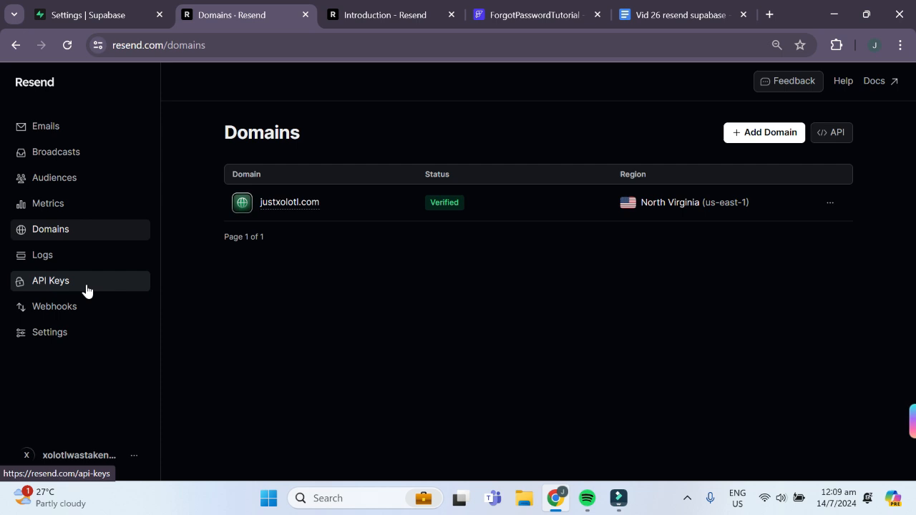
Step: Start a new API key named 'Supabase Resend' with Sending access permission
left_click(50, 280)
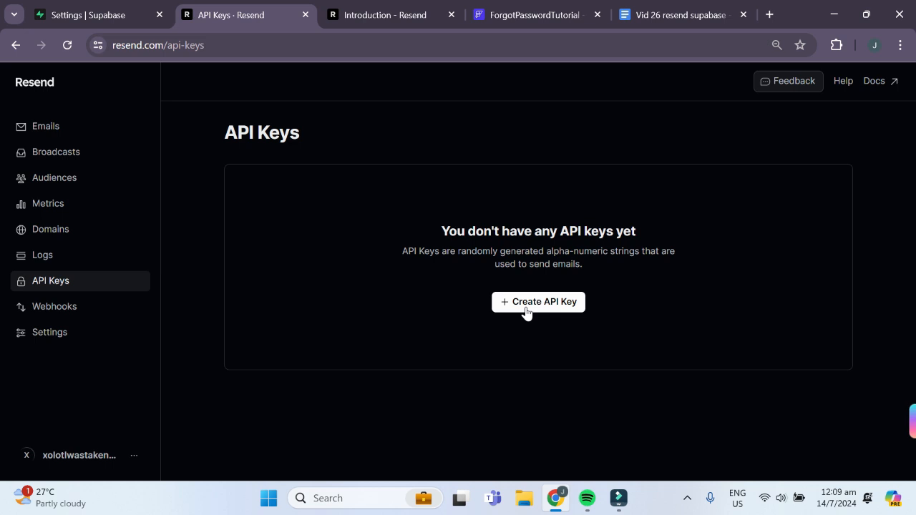
left_click(538, 300)
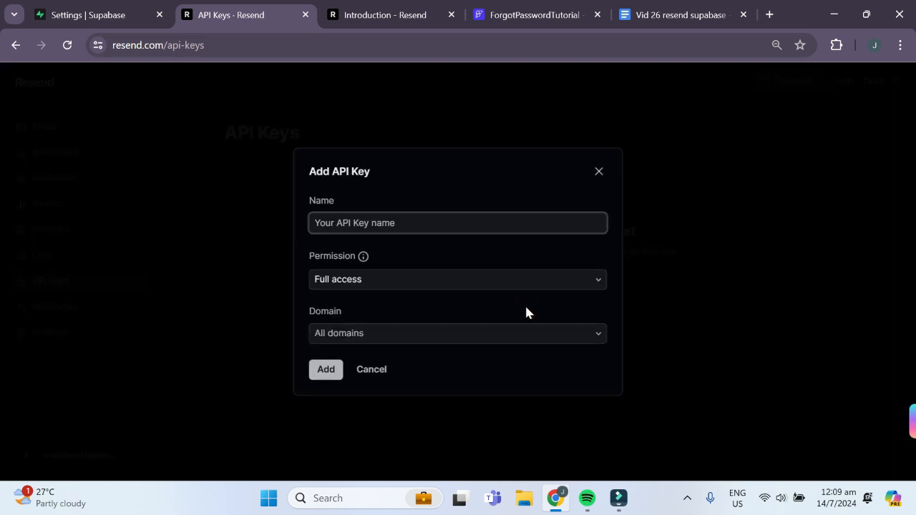
type("sUPA")
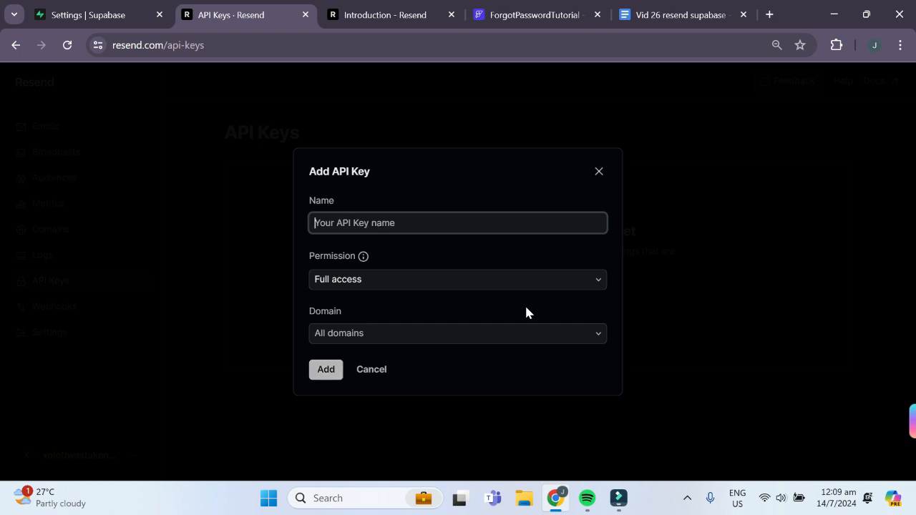
type("Supabase Rese")
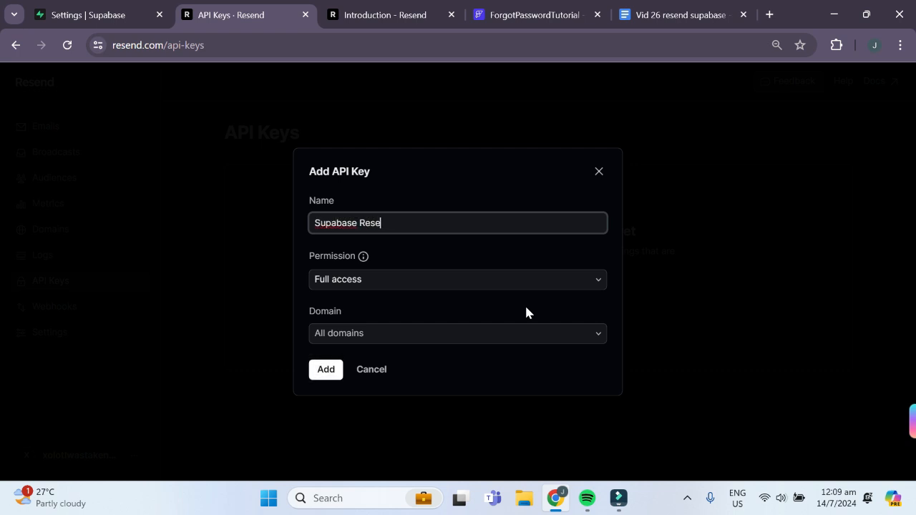
type("nd")
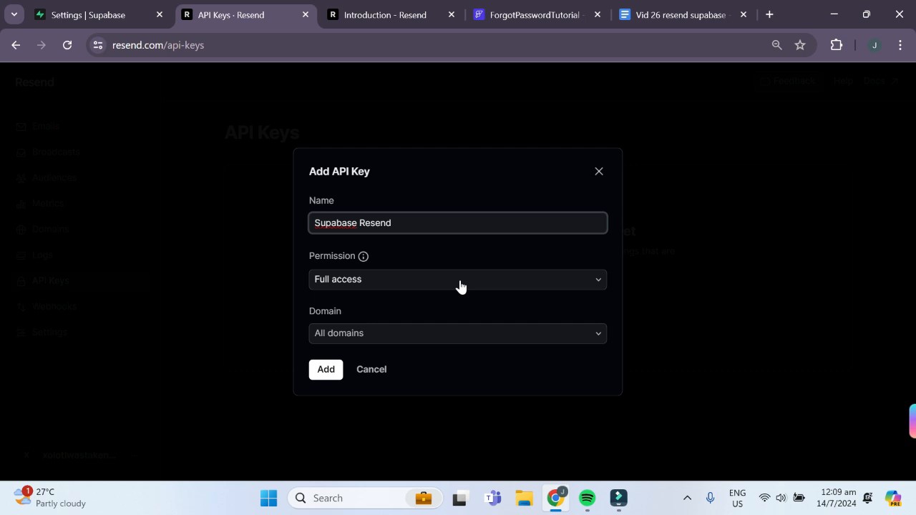
left_click(458, 279)
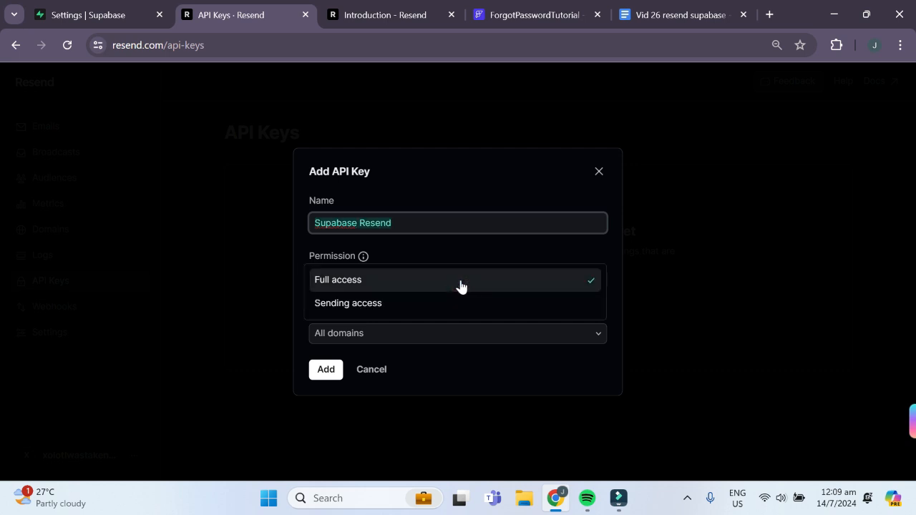
mouse_move(403, 313)
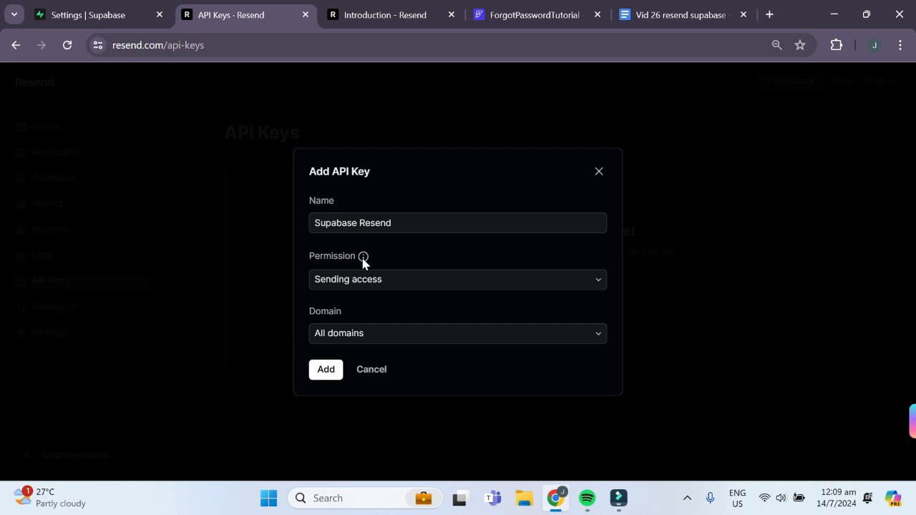
mouse_move(363, 256)
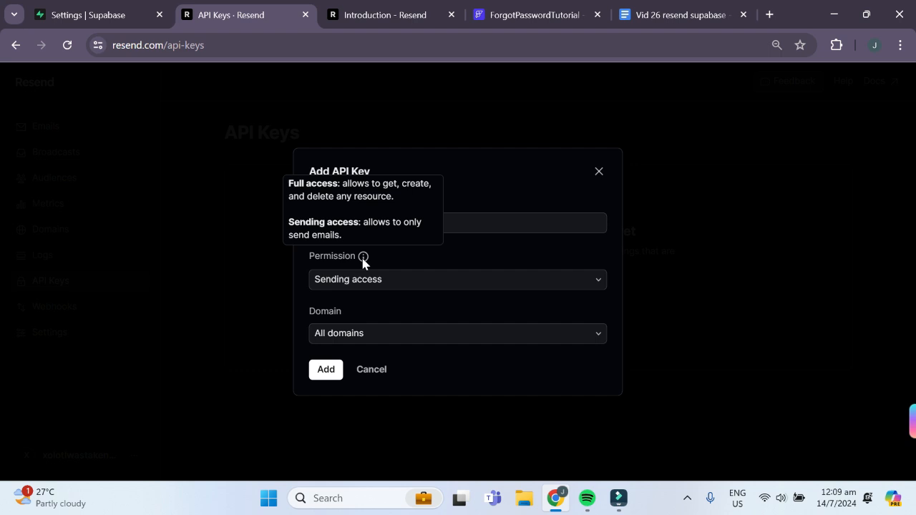
mouse_move(366, 263)
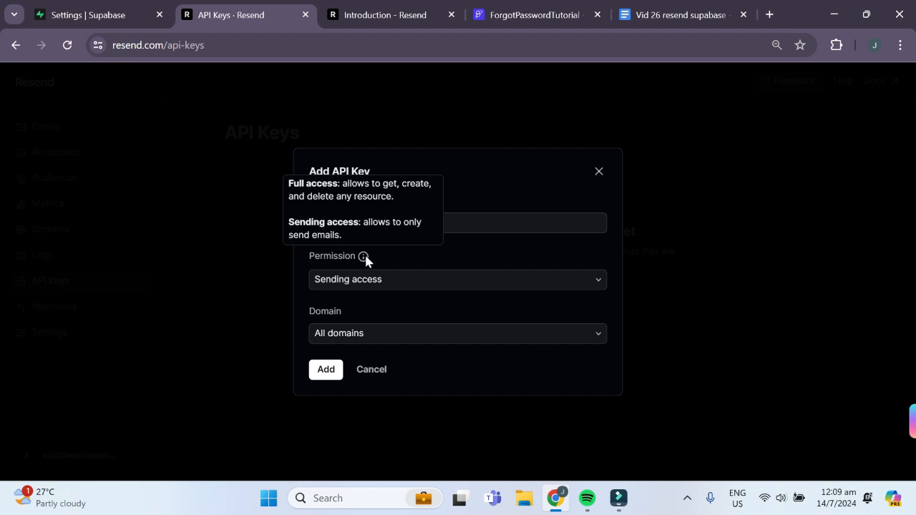
Step: Restrict the key to justxolotl.com, create it, and dismiss the one-time key view
type("Supabase Resend")
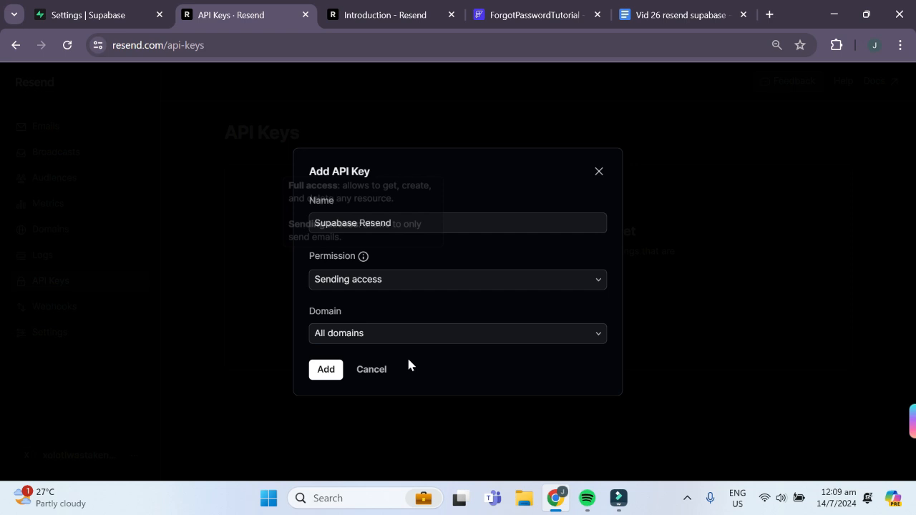
left_click(456, 332)
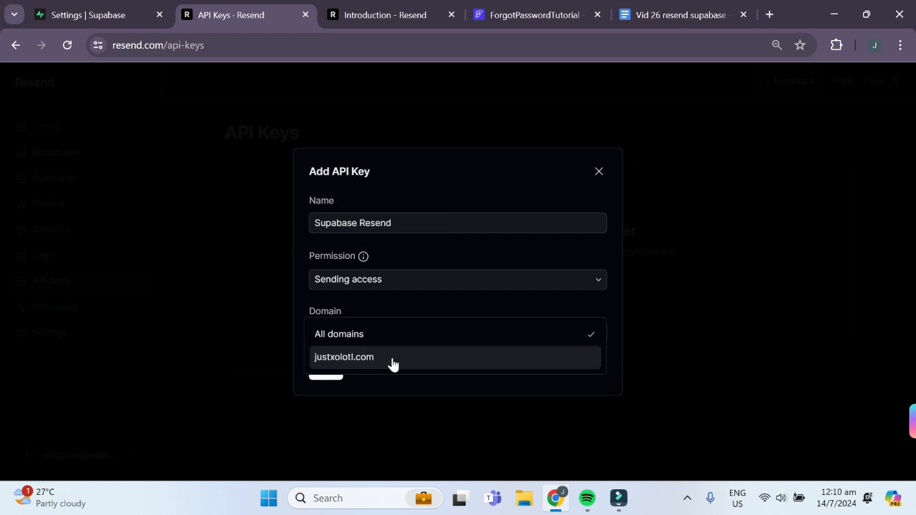
left_click(343, 357)
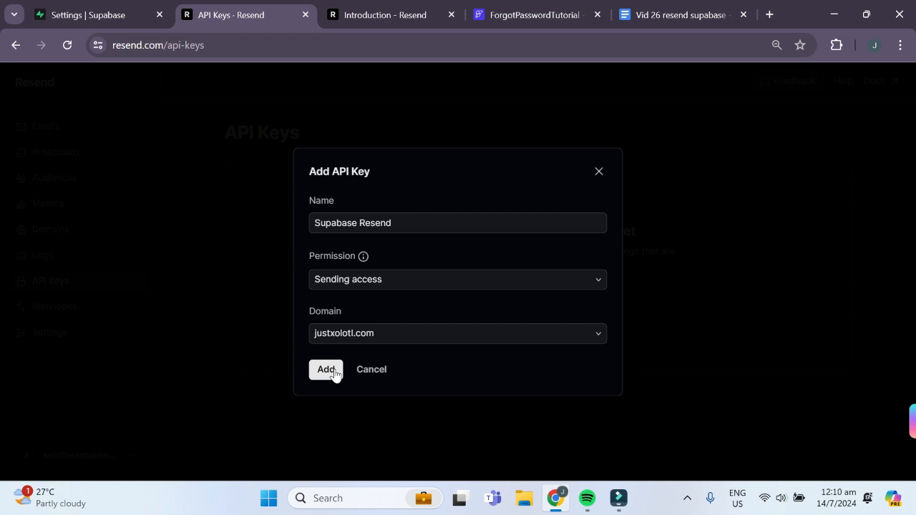
left_click(326, 369)
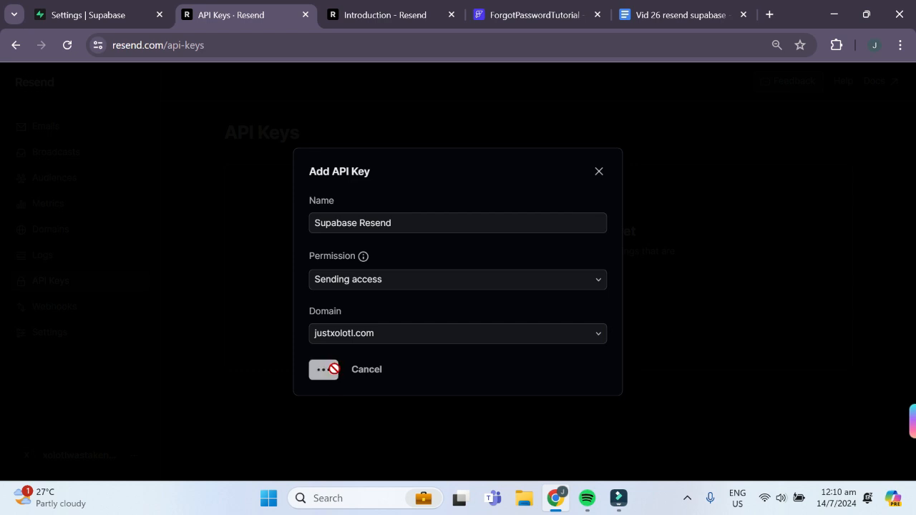
left_click(323, 369)
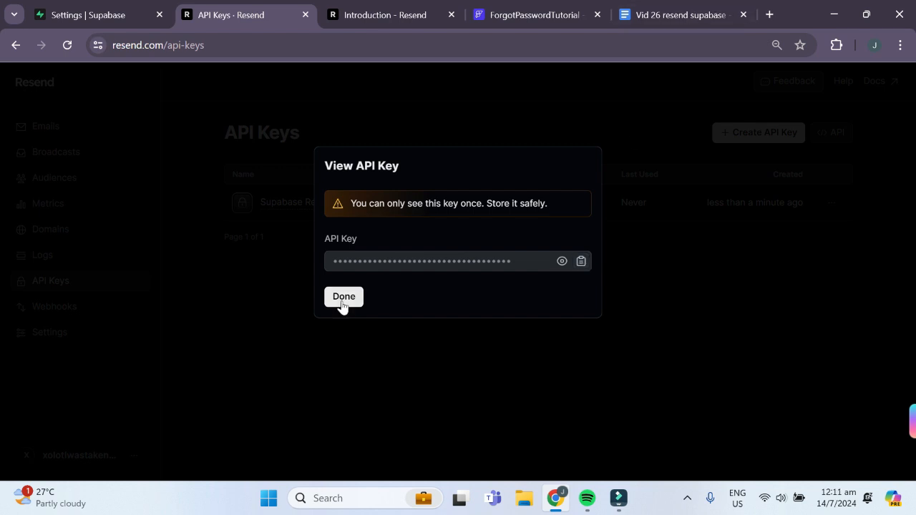
left_click(343, 296)
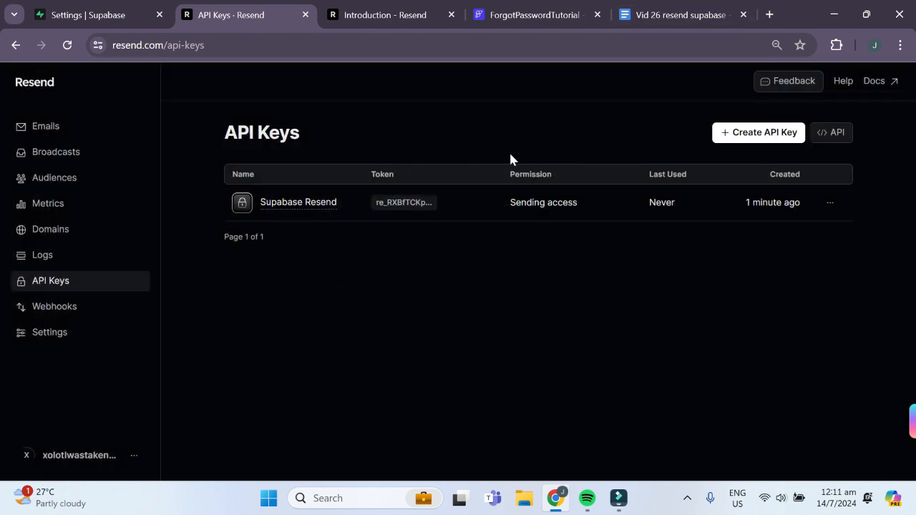
mouse_move(312, 237)
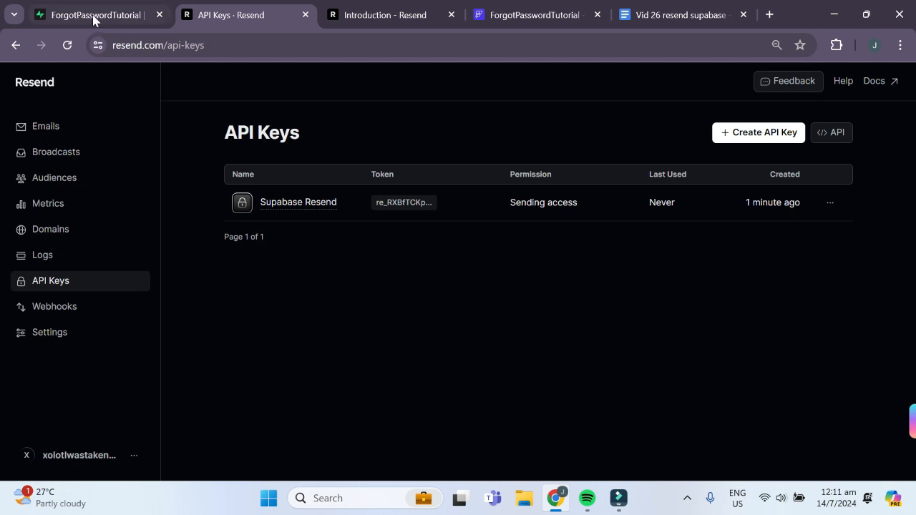
Step: Reach the SMTP Settings section of the Supabase project's Authentication settings
left_click(86, 14)
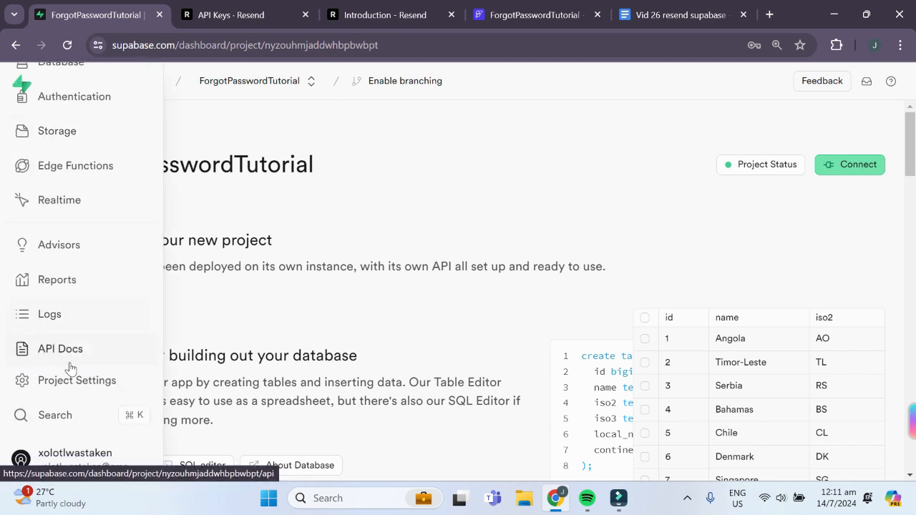
left_click(77, 381)
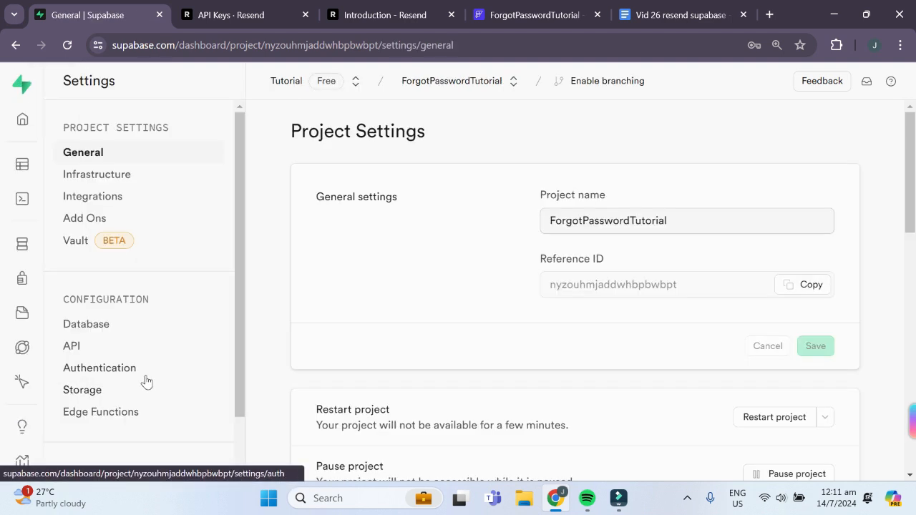
mouse_move(103, 375)
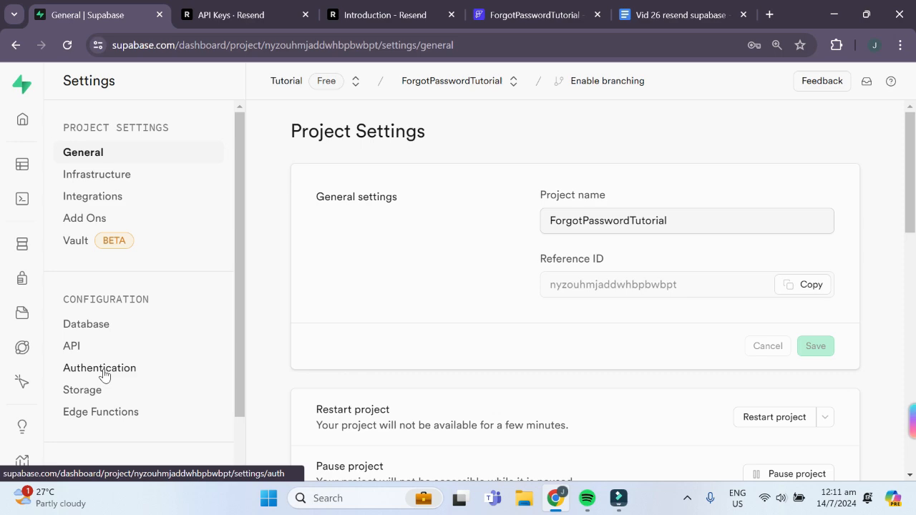
left_click(100, 366)
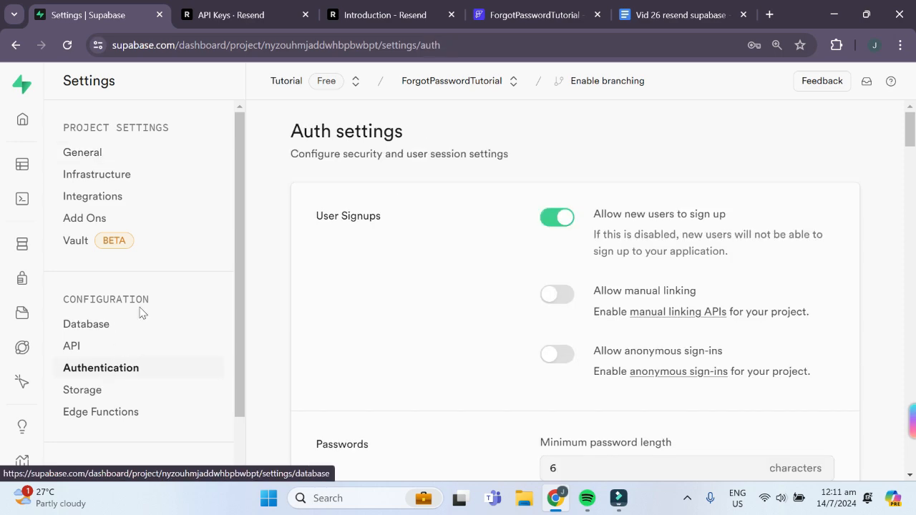
scroll("down", 3)
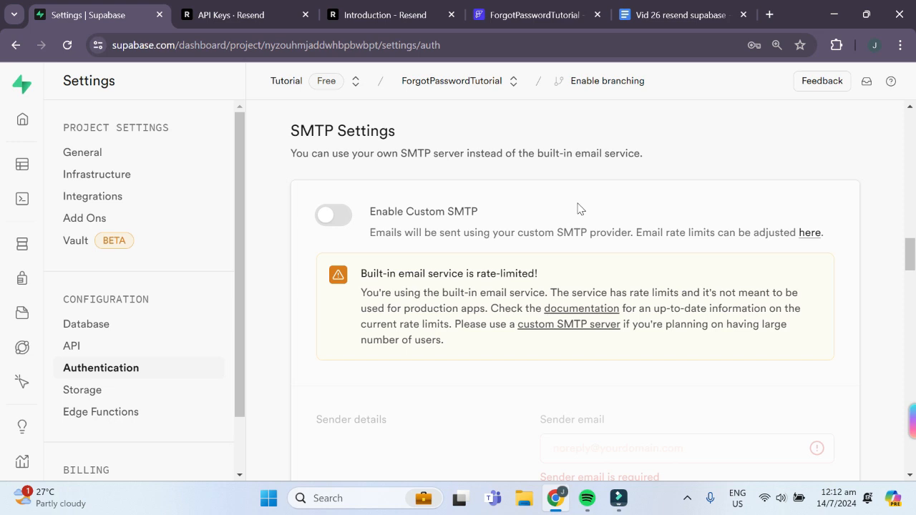
mouse_move(422, 221)
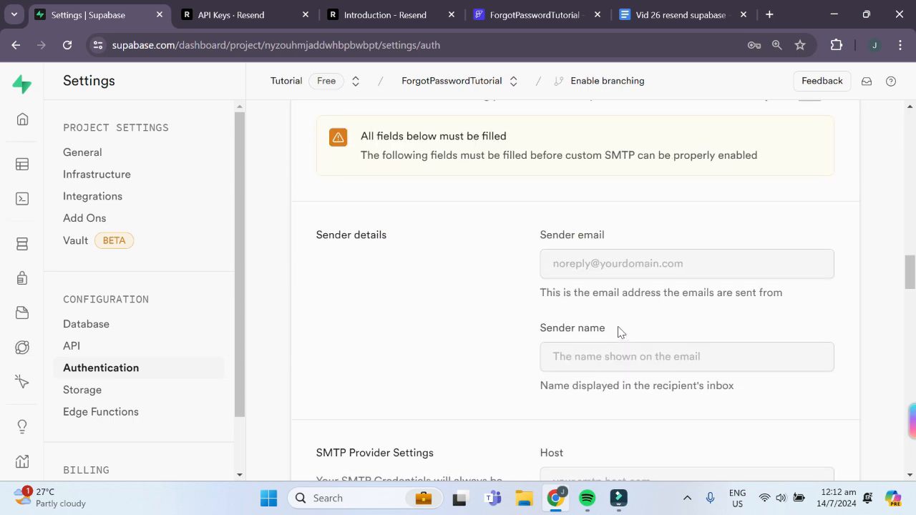
scroll("down", 3)
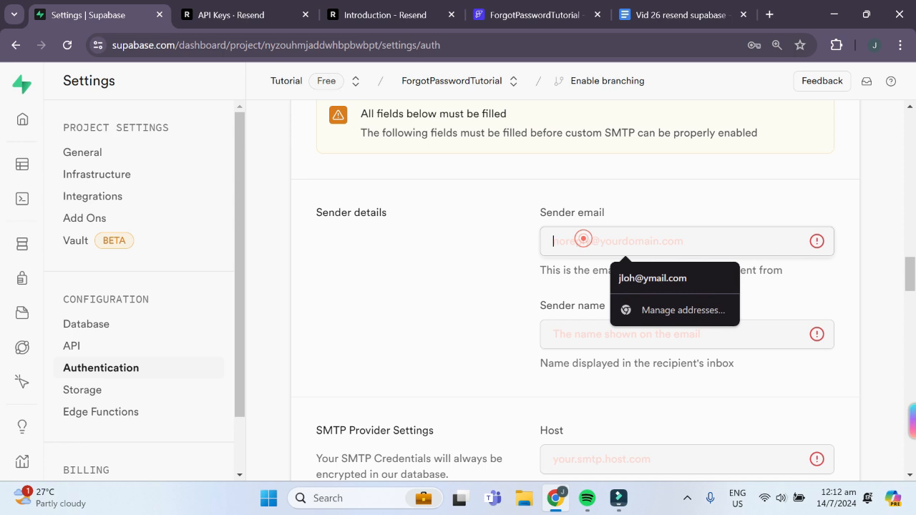
Step: Fill in a justxolotl.com sender email and sender name 'Joel' for custom SMTP
left_click(582, 240)
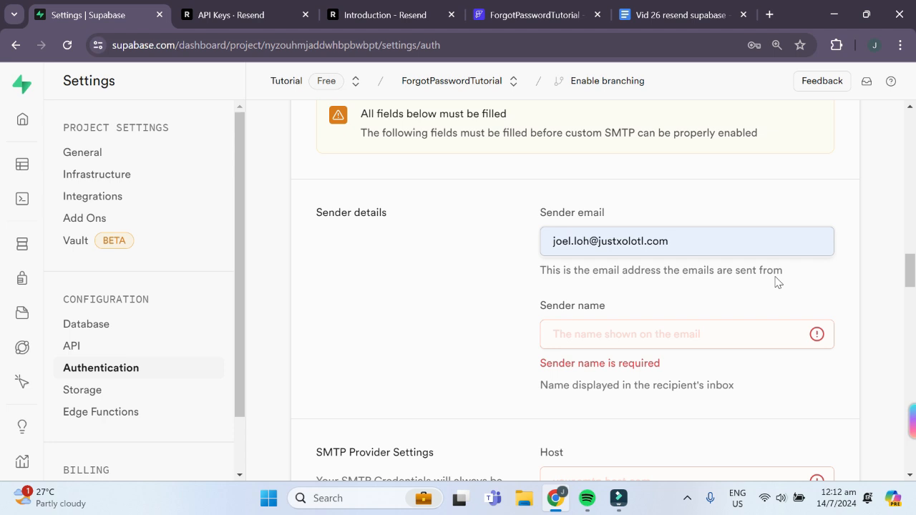
scroll("down", 3)
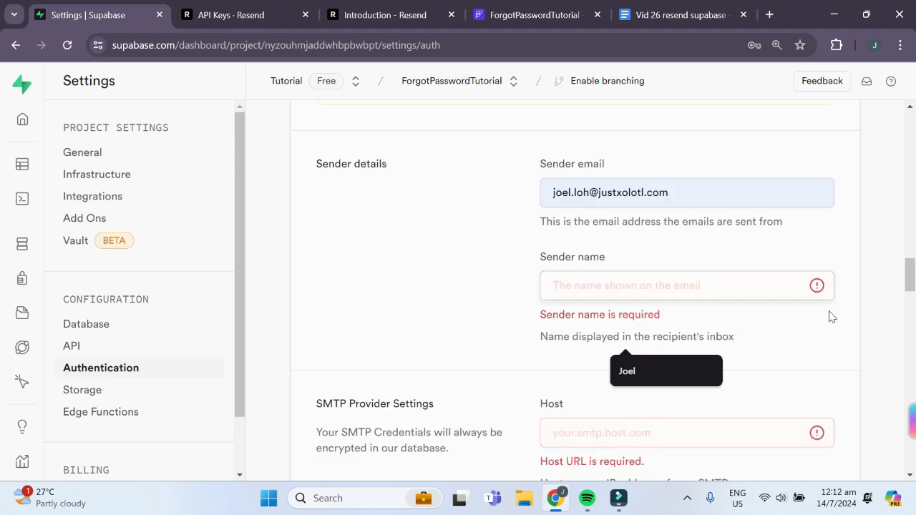
type("Joel")
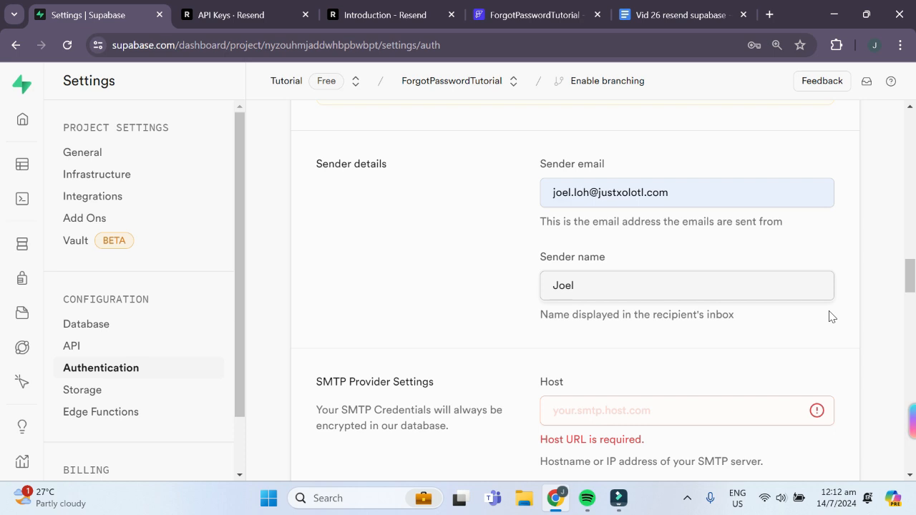
scroll("down", 3)
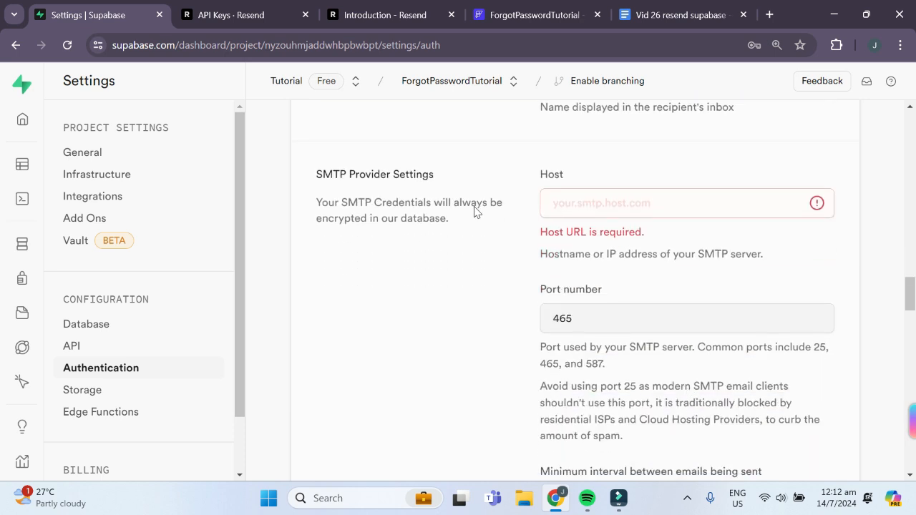
mouse_move(507, 194)
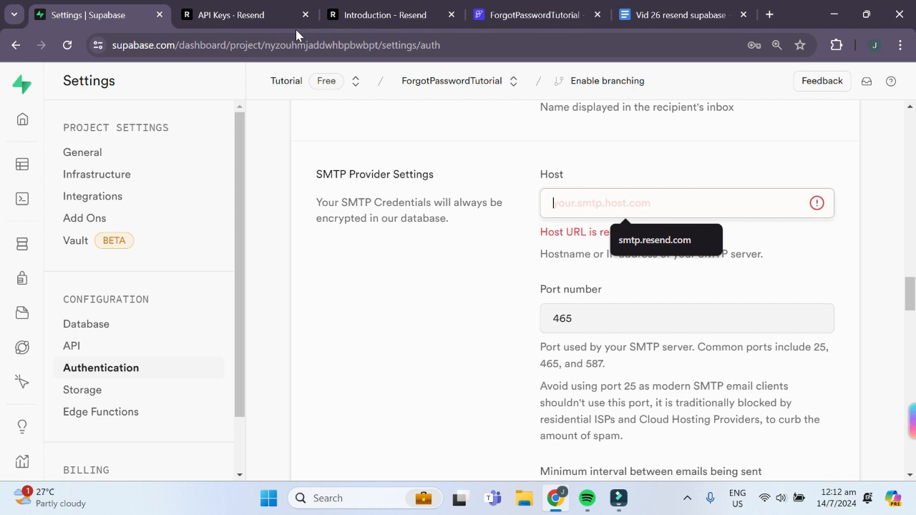
Step: Look up Resend's SMTP host details and bring them into Supabase's SMTP fields
left_click(243, 14)
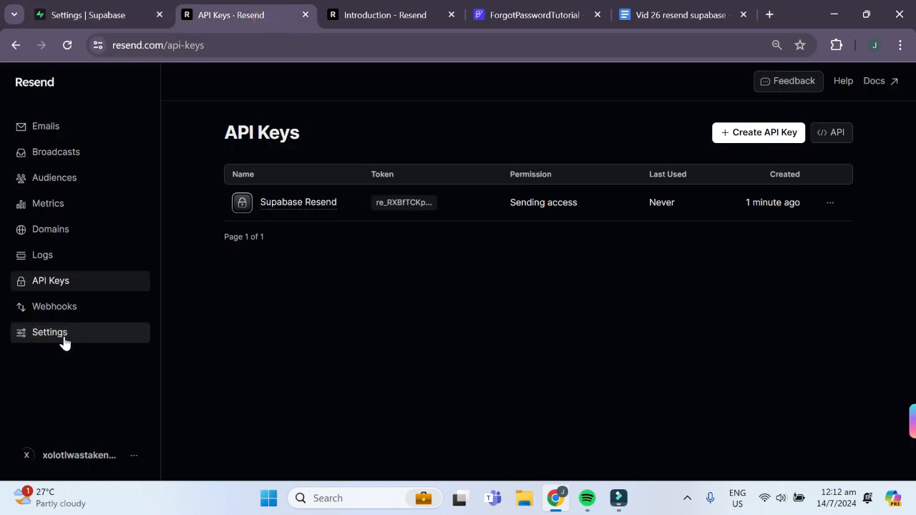
left_click(48, 332)
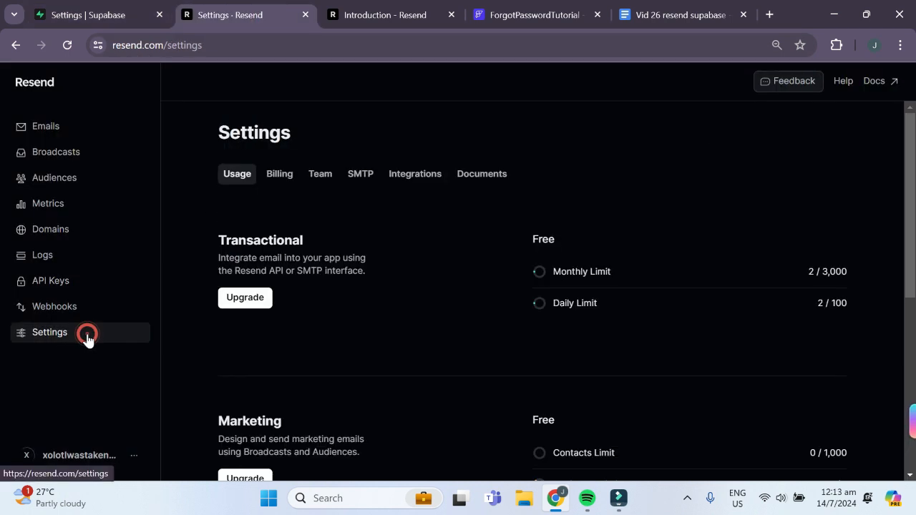
left_click(360, 173)
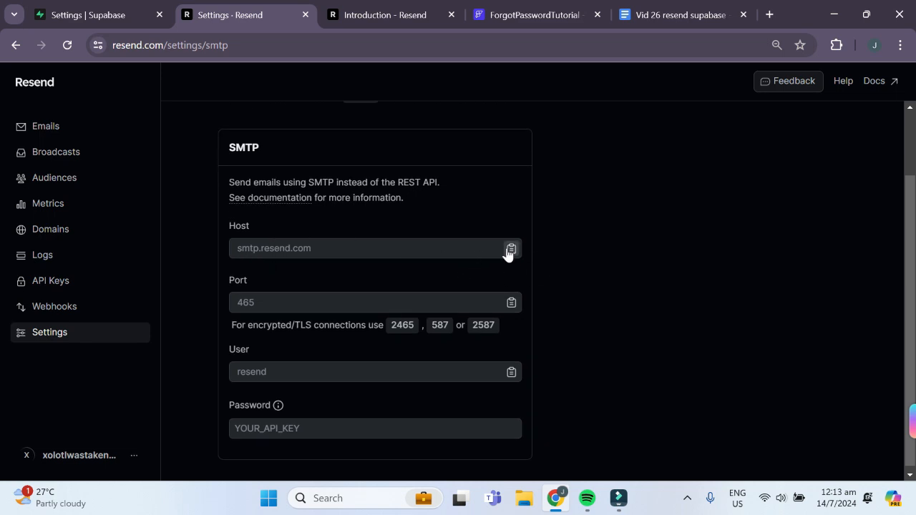
left_click(98, 14)
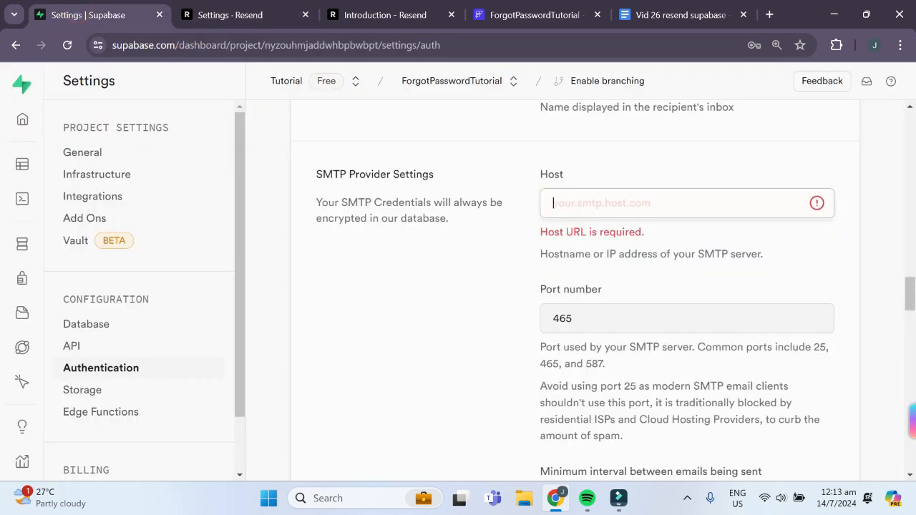
scroll("down", 3)
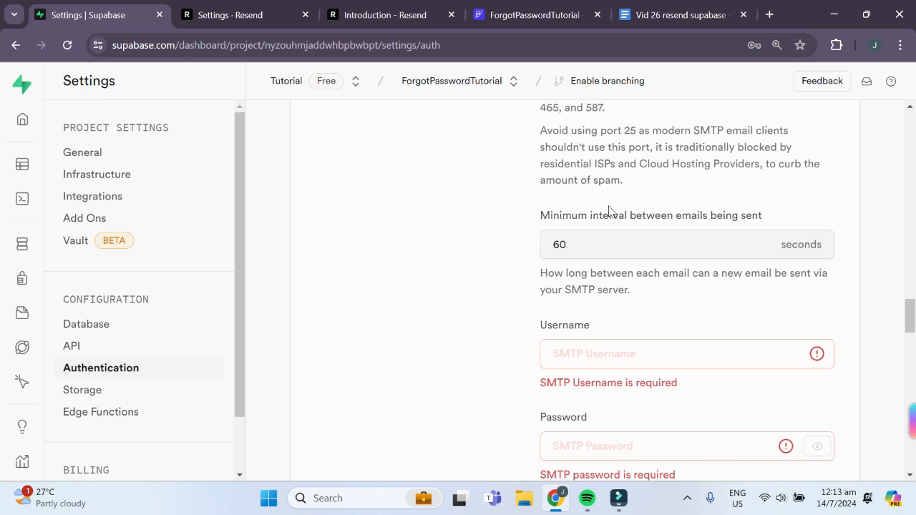
scroll("down", 3)
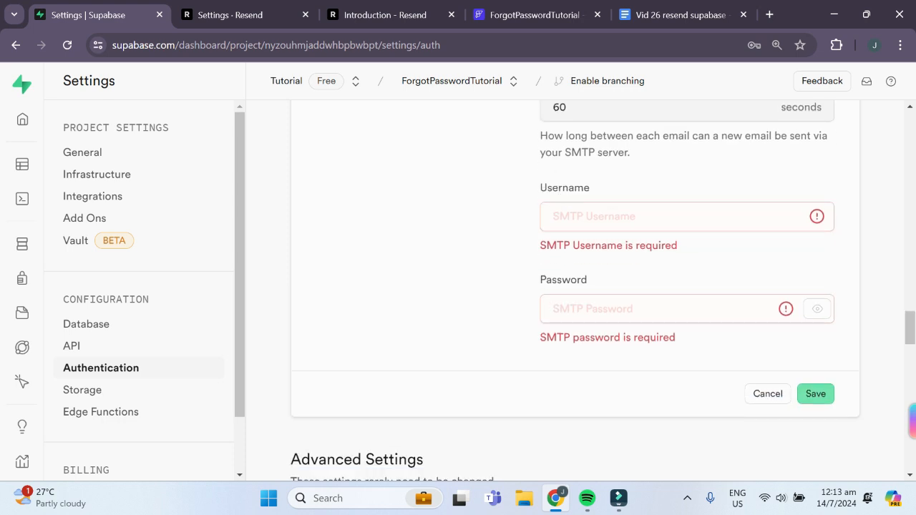
Step: Enter username 'resend' with the API key as password and save the SMTP settings
left_click(230, 14)
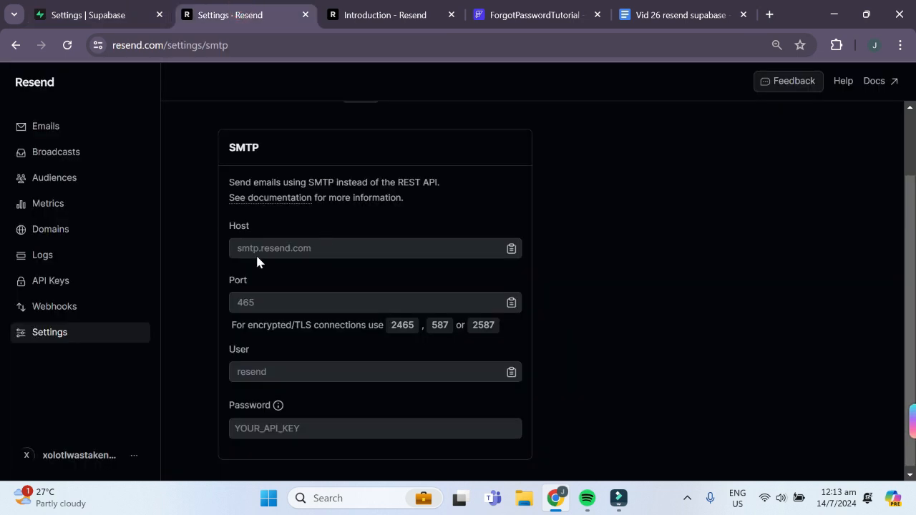
mouse_move(278, 405)
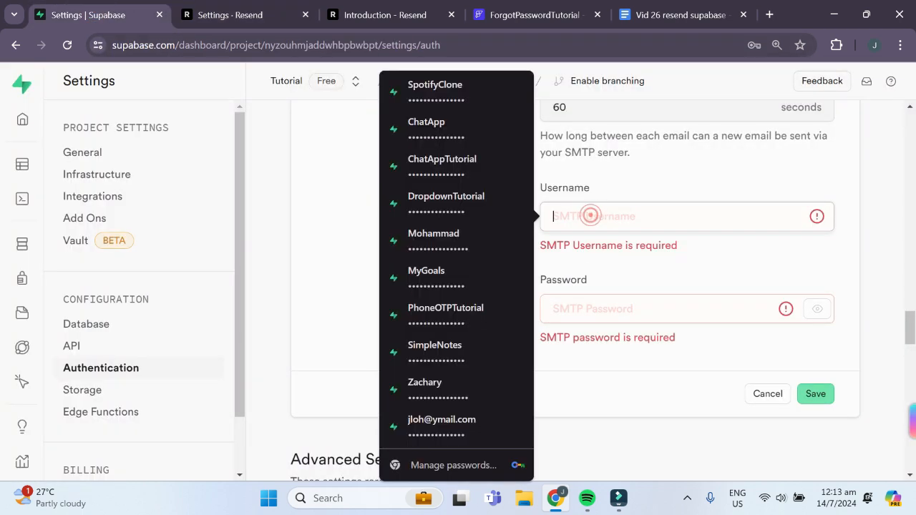
type("resend")
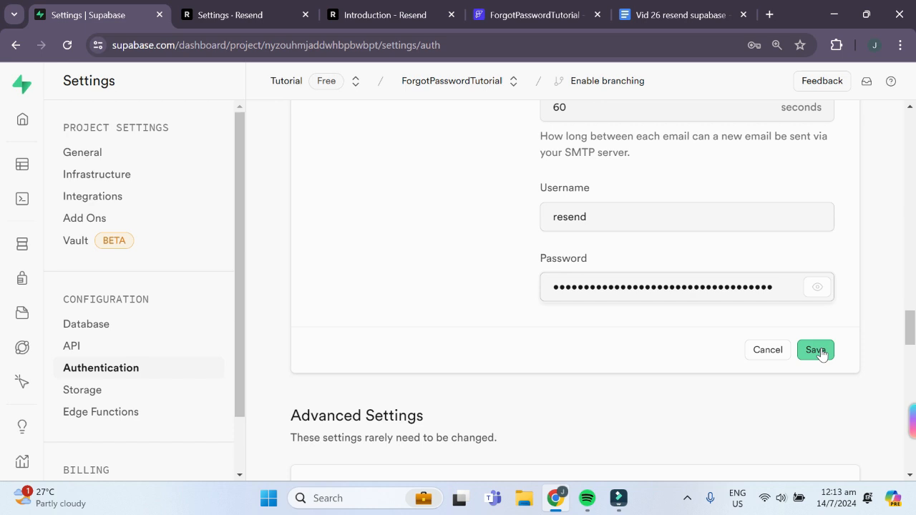
left_click(814, 349)
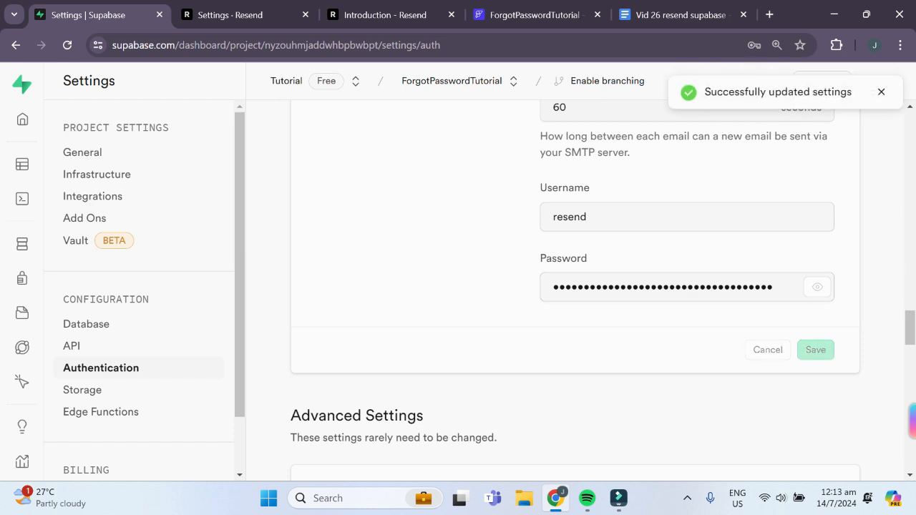
scroll("down", 3)
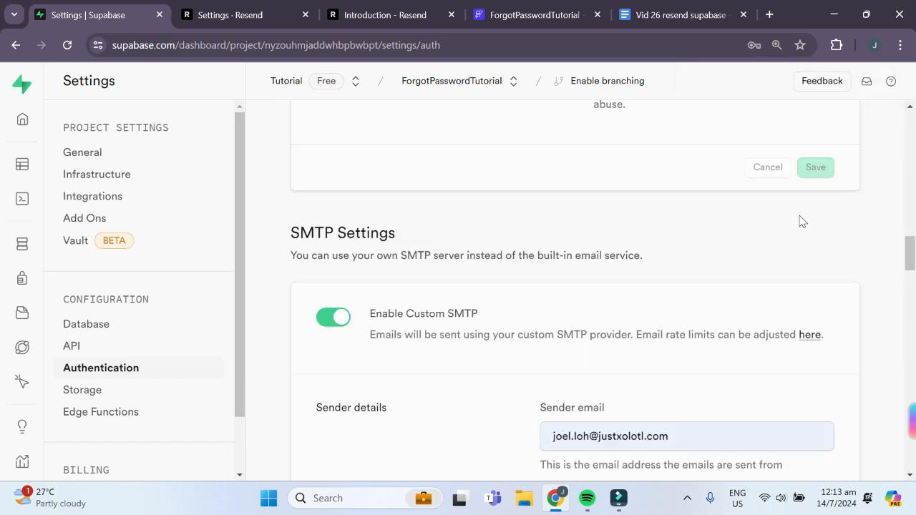
scroll("down", 3)
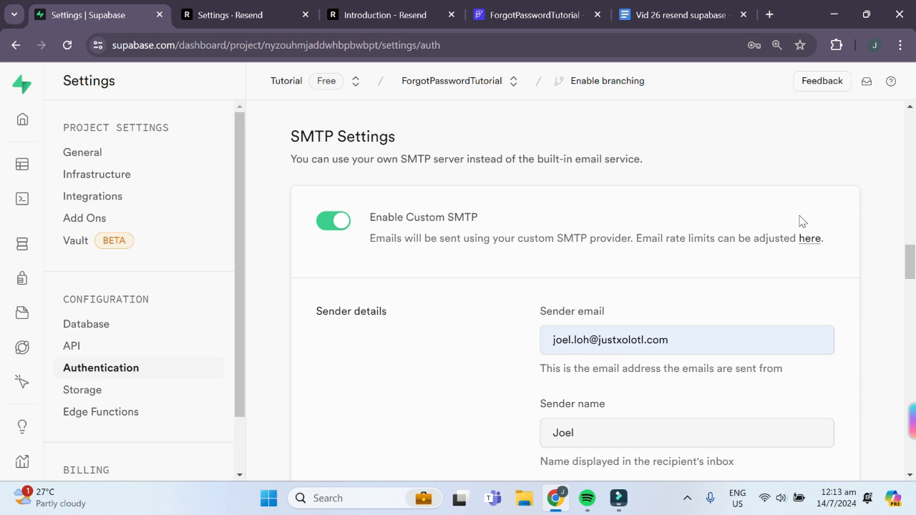
left_click(532, 14)
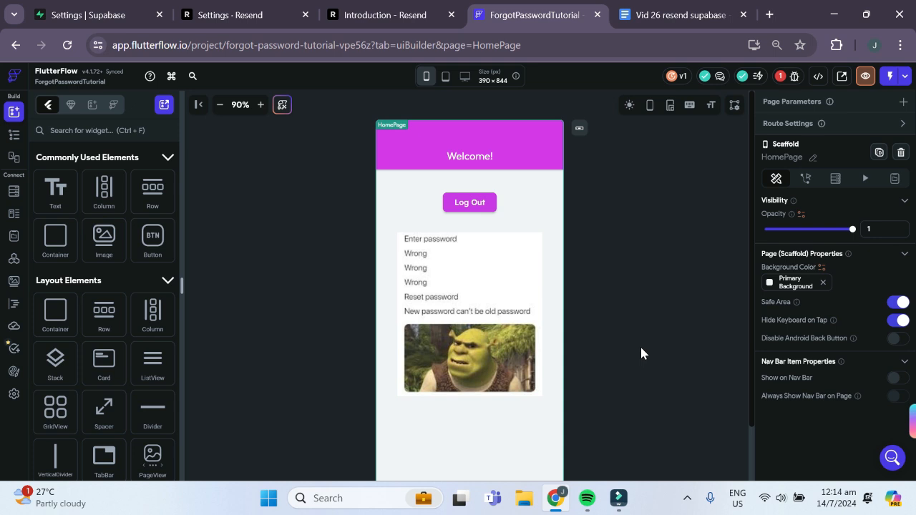
mouse_move(890, 77)
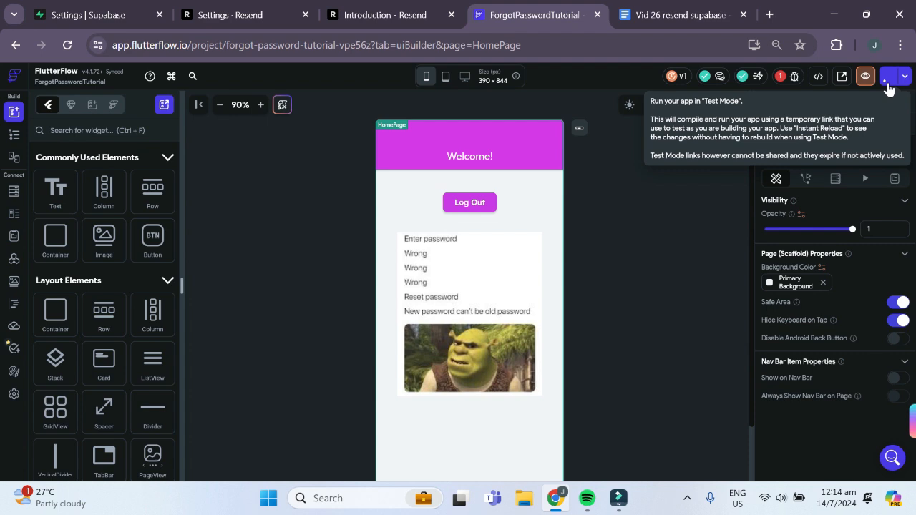
Step: Launch the forgot-password app in Test Mode
left_click(886, 76)
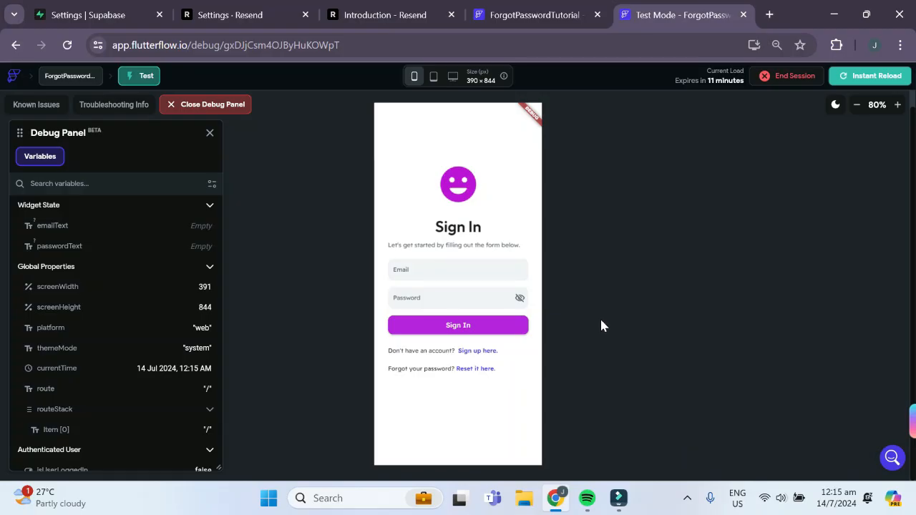
mouse_move(604, 326)
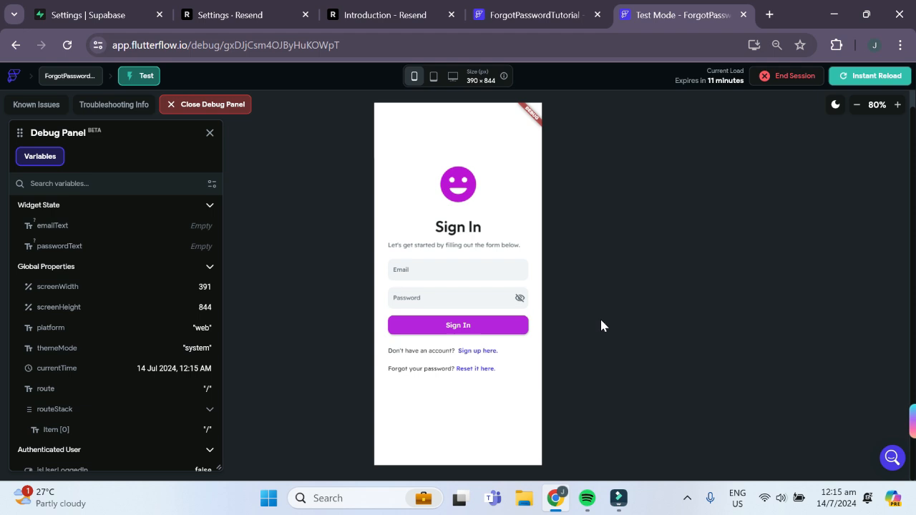
Step: Request a reset link for the xolotl test account email from the Forgot Password page
left_click(475, 369)
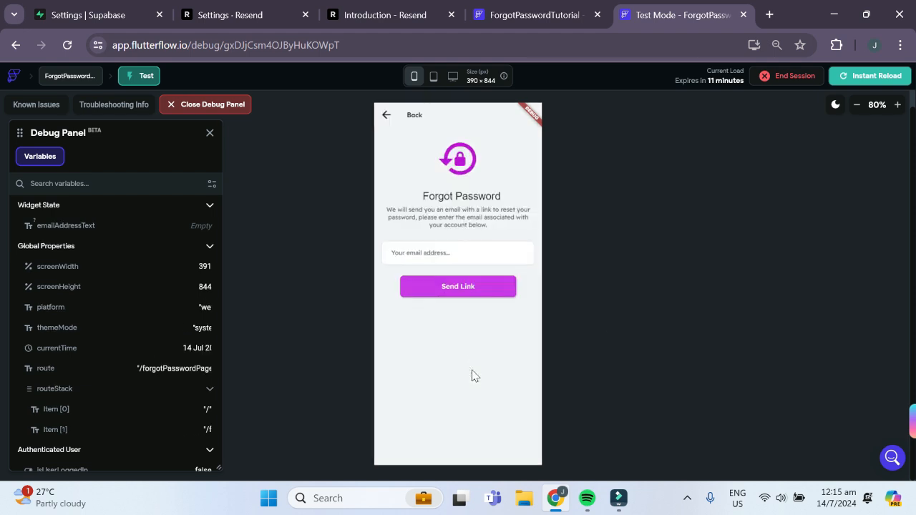
left_click(458, 252)
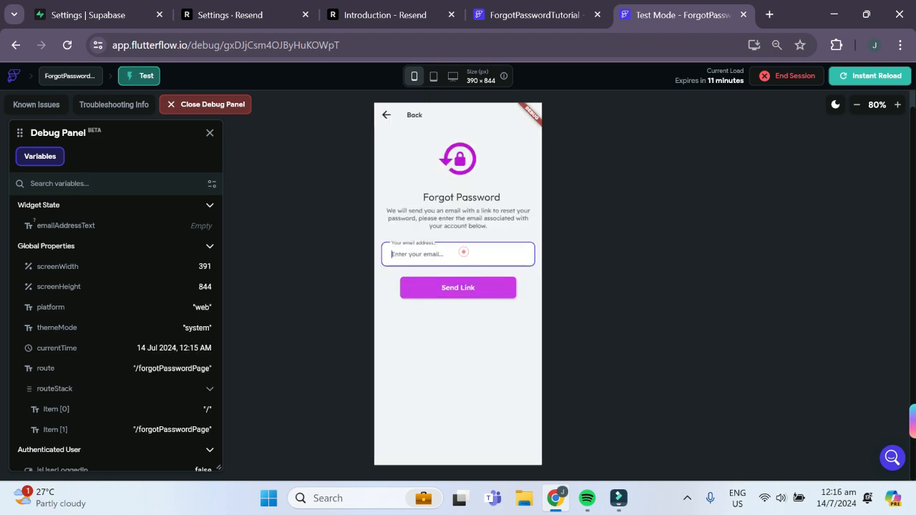
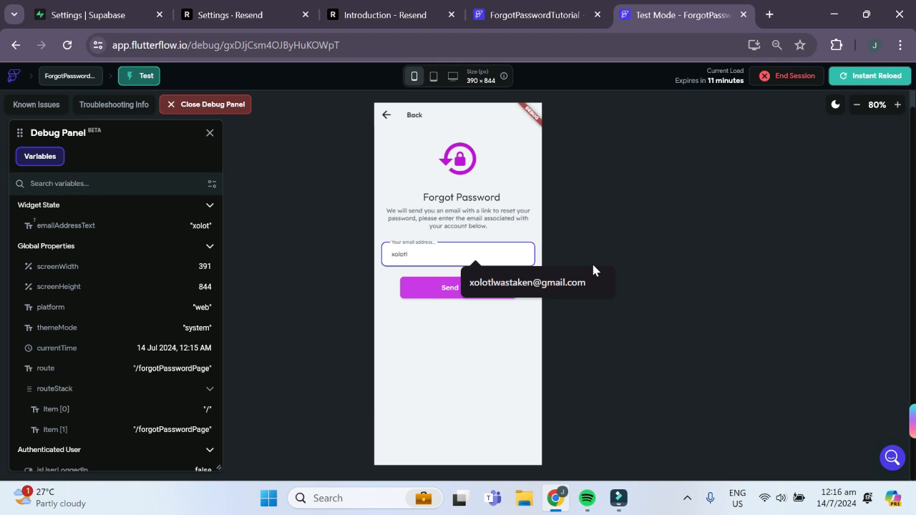
left_click(526, 282)
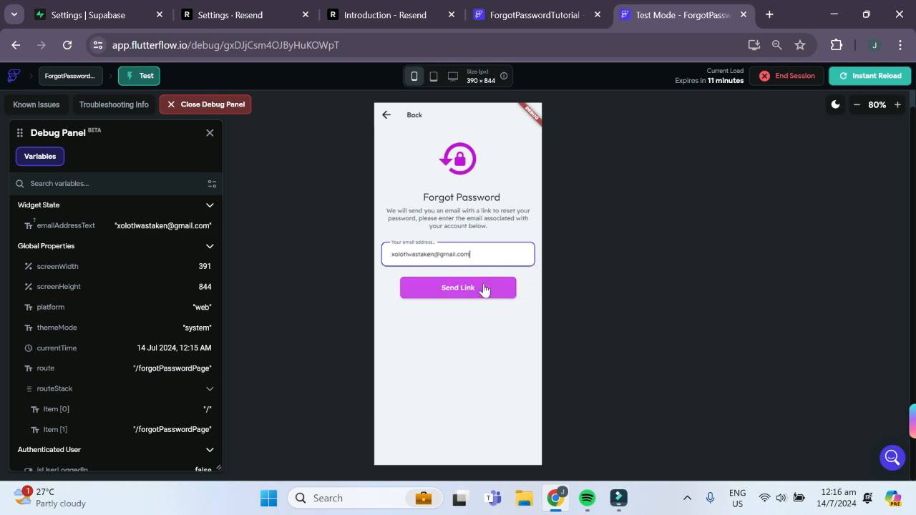
left_click(458, 286)
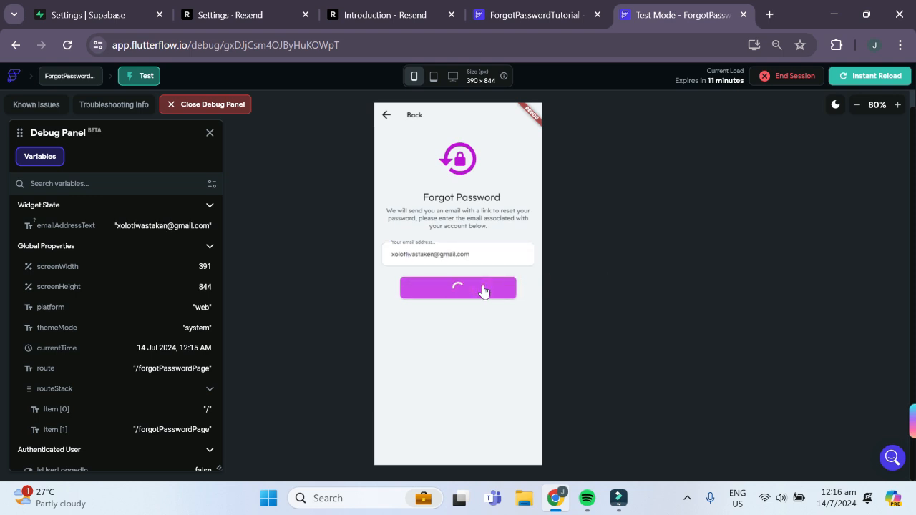
left_click(457, 286)
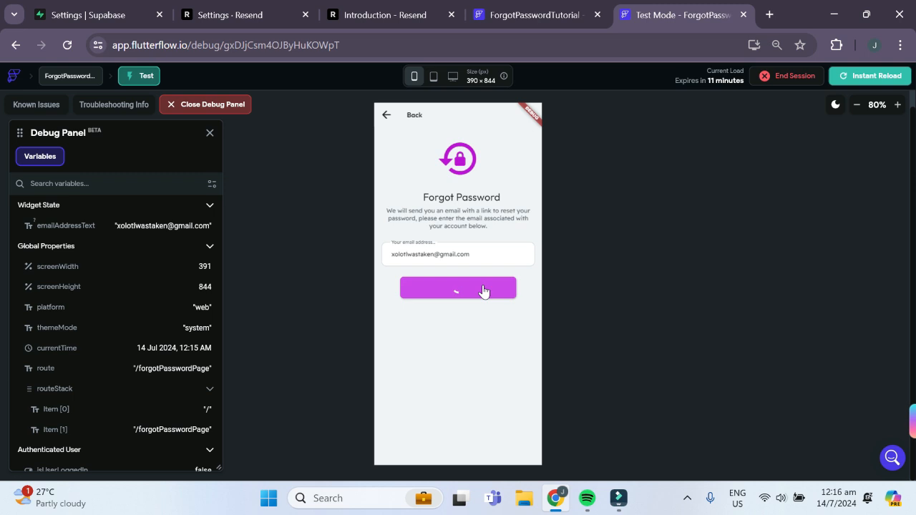
left_click(458, 286)
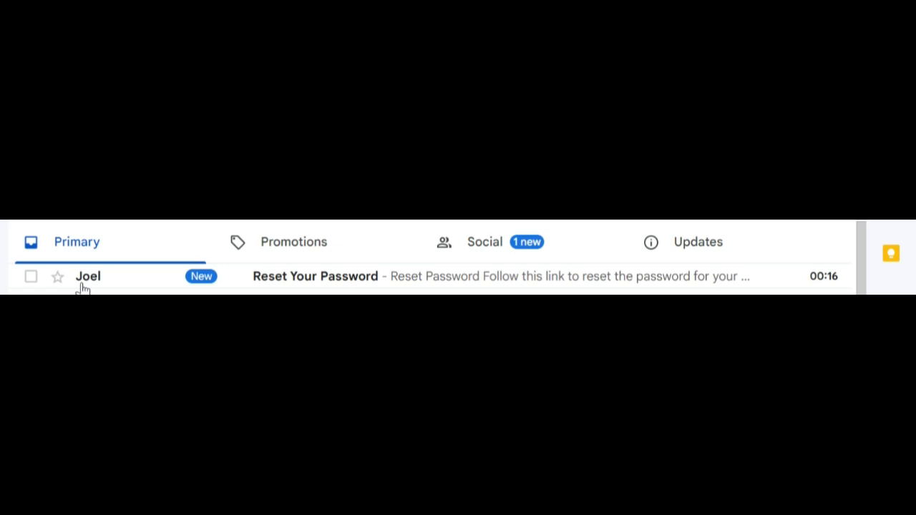
mouse_move(86, 287)
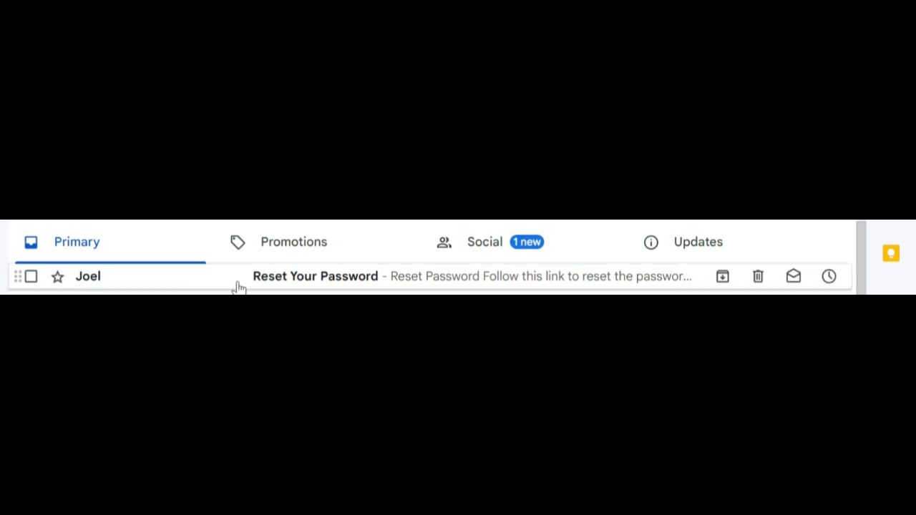
Step: Follow the Reset Password link in the newly arrived 'Reset Your Password' email
left_click(315, 276)
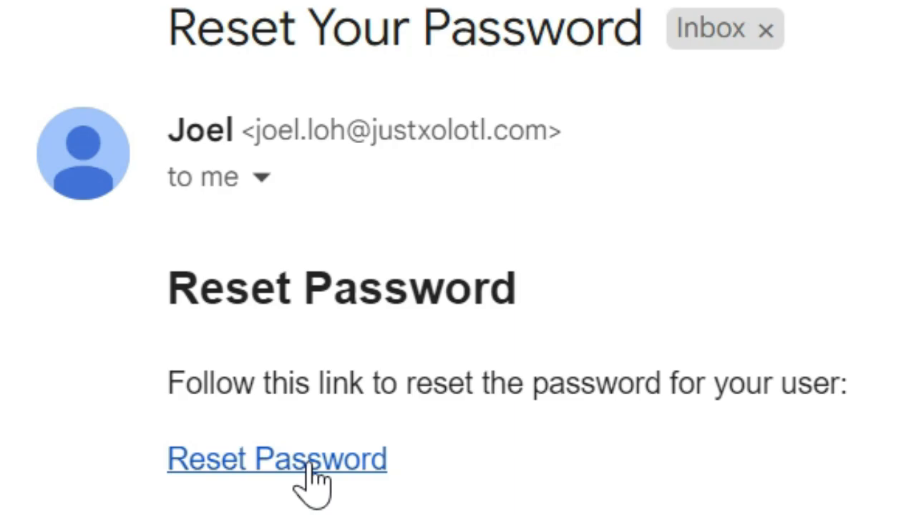
left_click(278, 458)
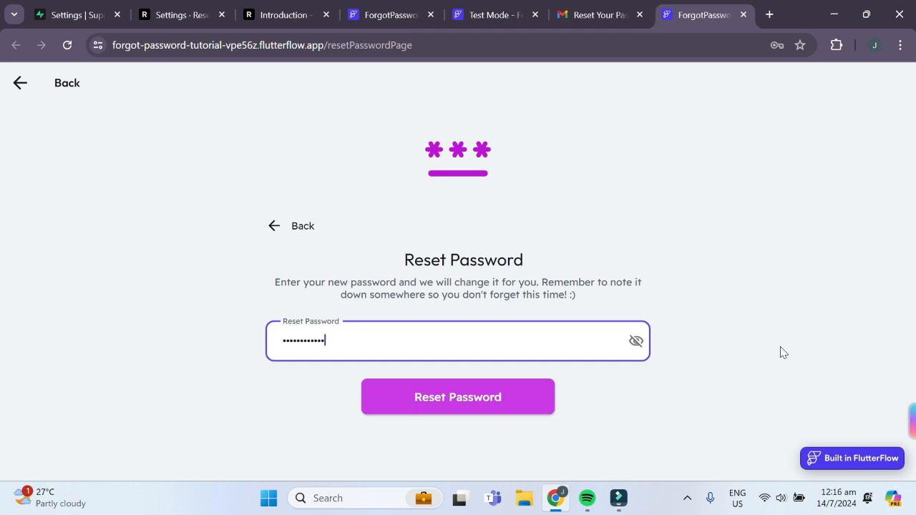
Step: Submit the reused old password and dismiss the rejection message
left_click(636, 340)
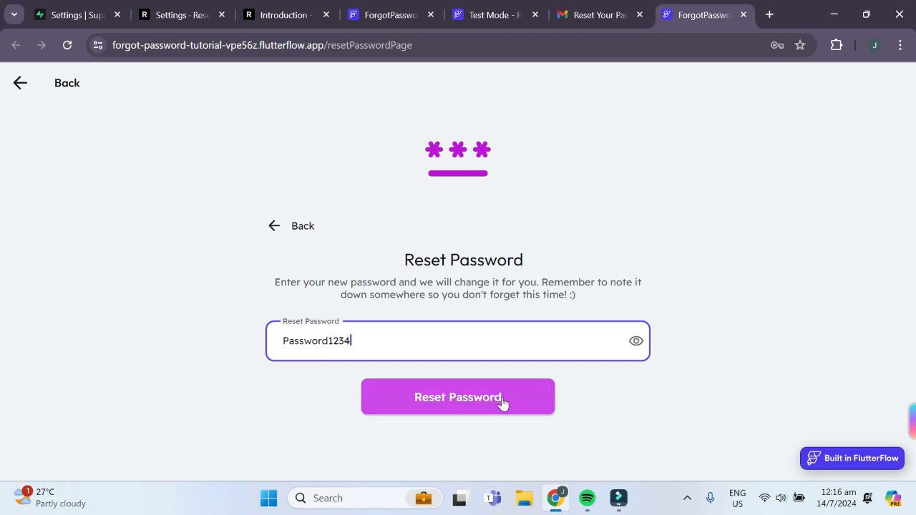
left_click(458, 397)
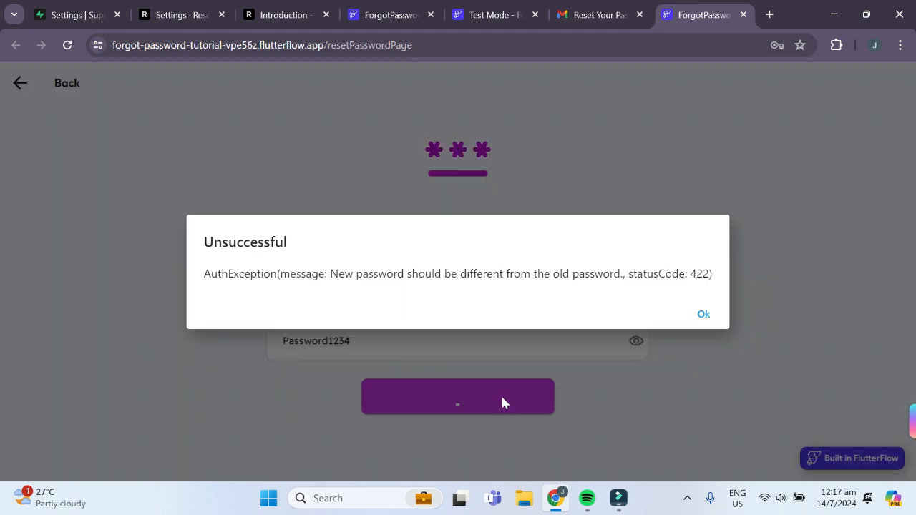
left_click(458, 396)
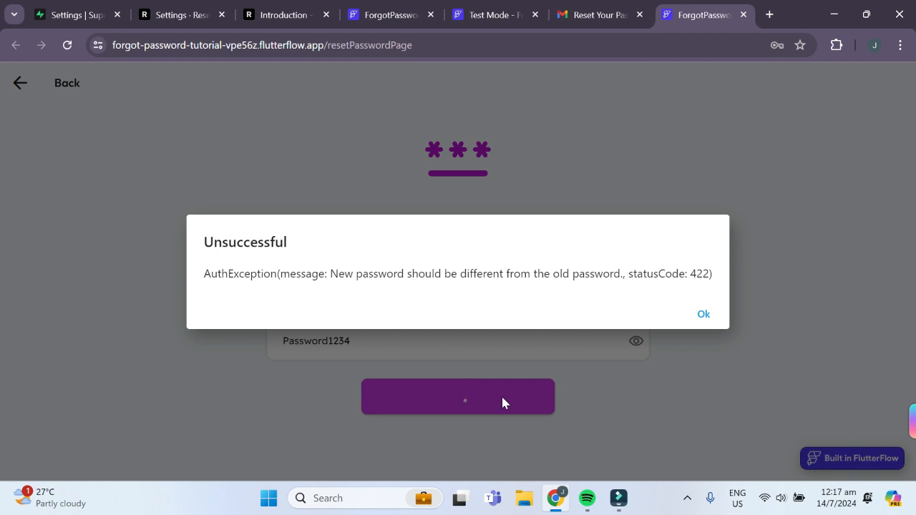
left_click(703, 315)
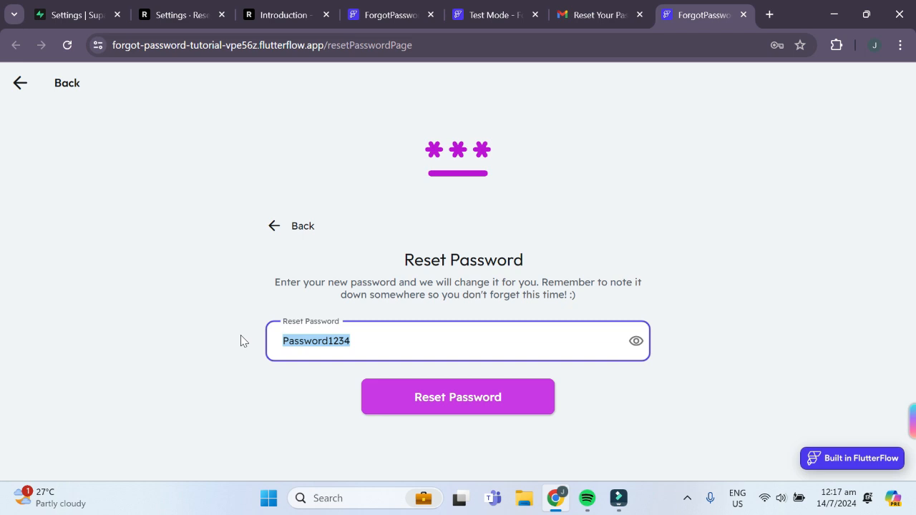
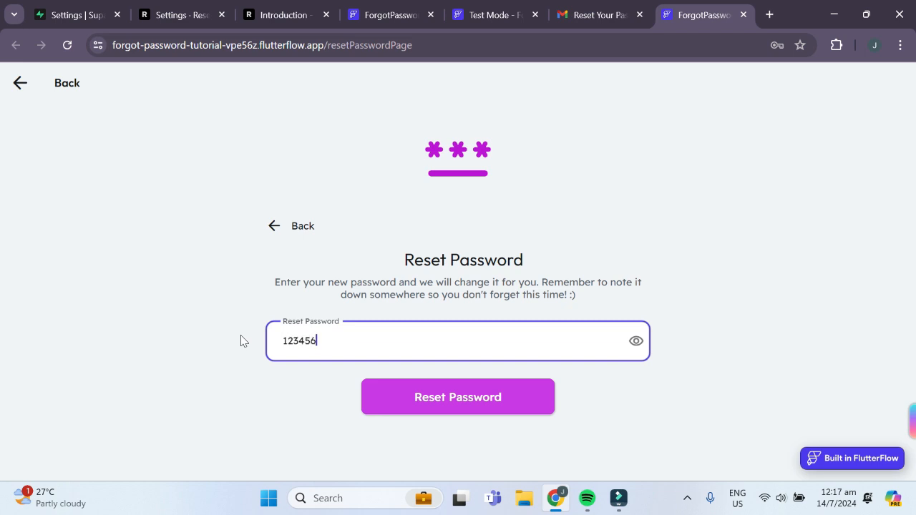
left_click(458, 398)
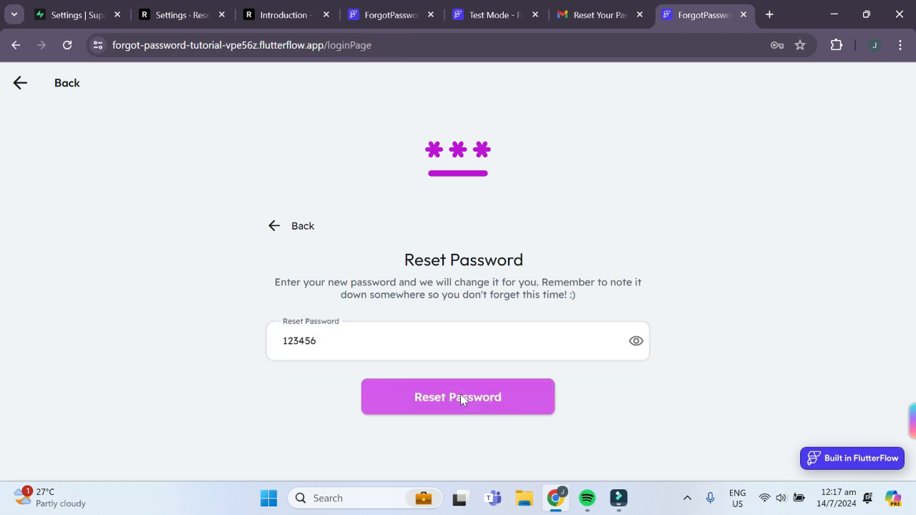
left_click(458, 396)
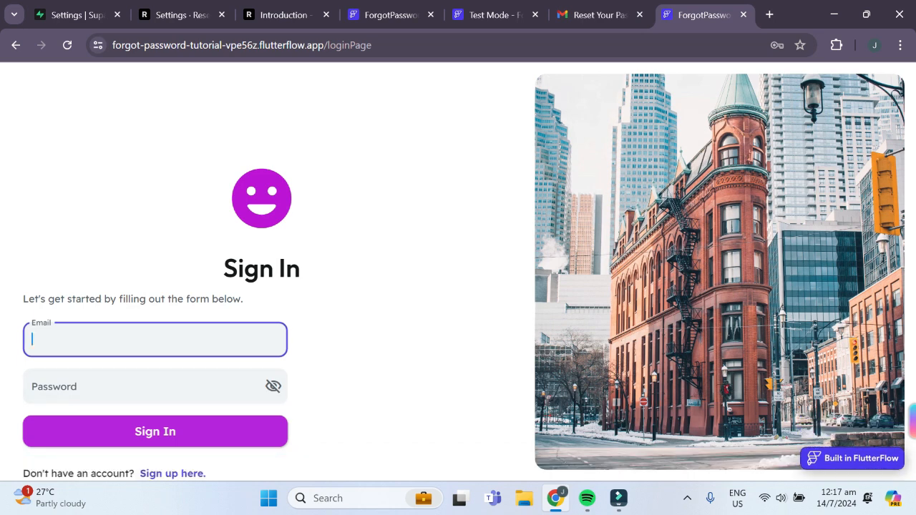
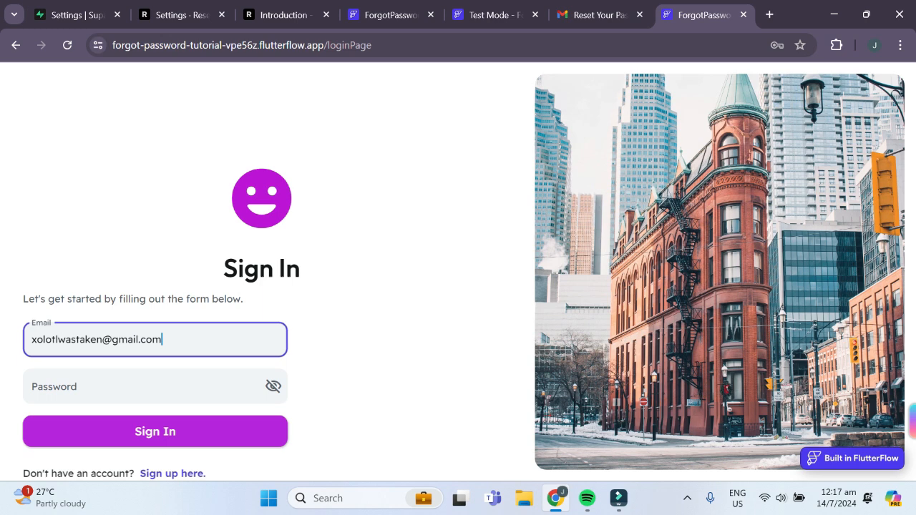
type("•••••")
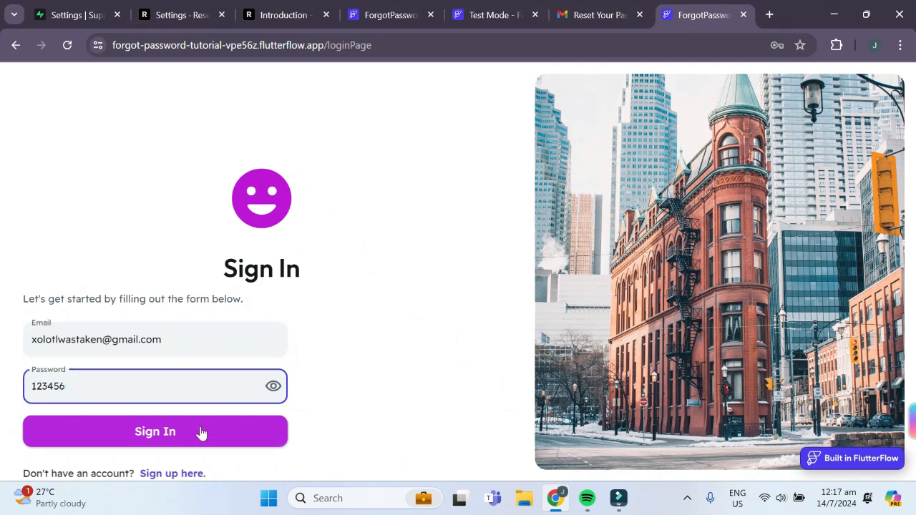
left_click(155, 431)
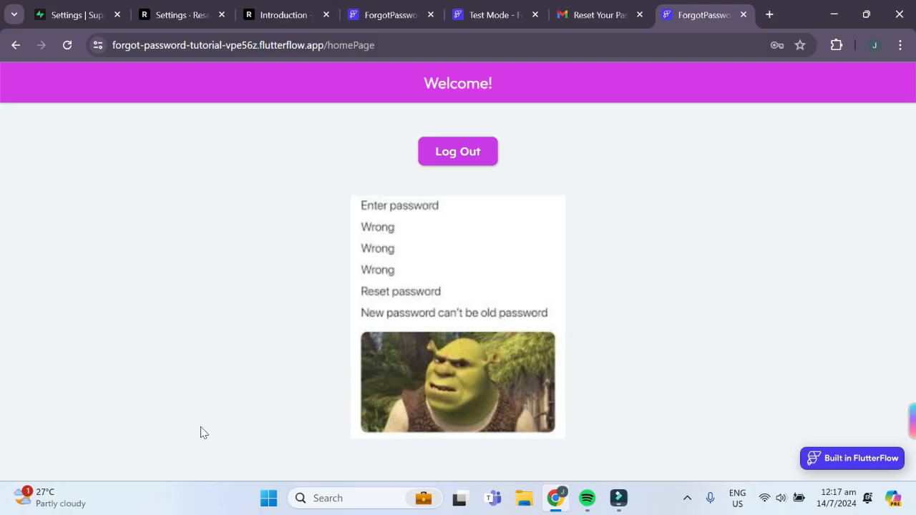
left_click(593, 14)
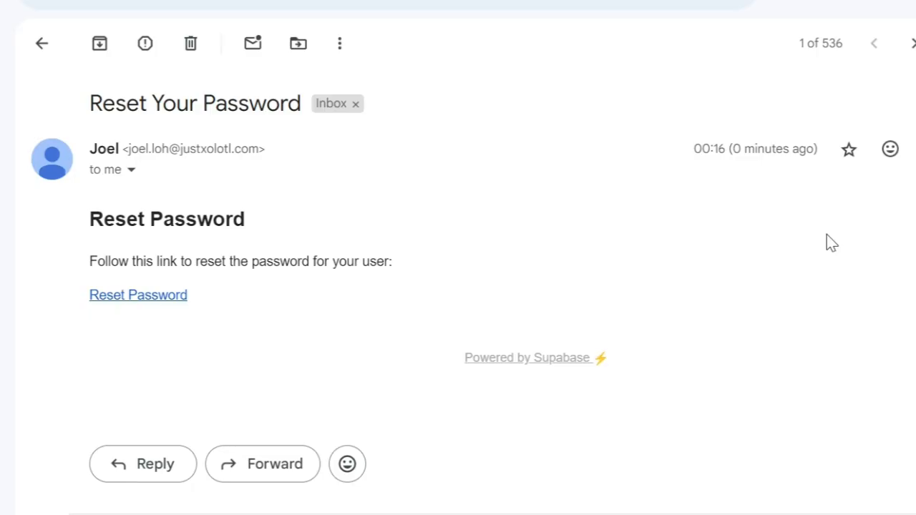
left_click(138, 295)
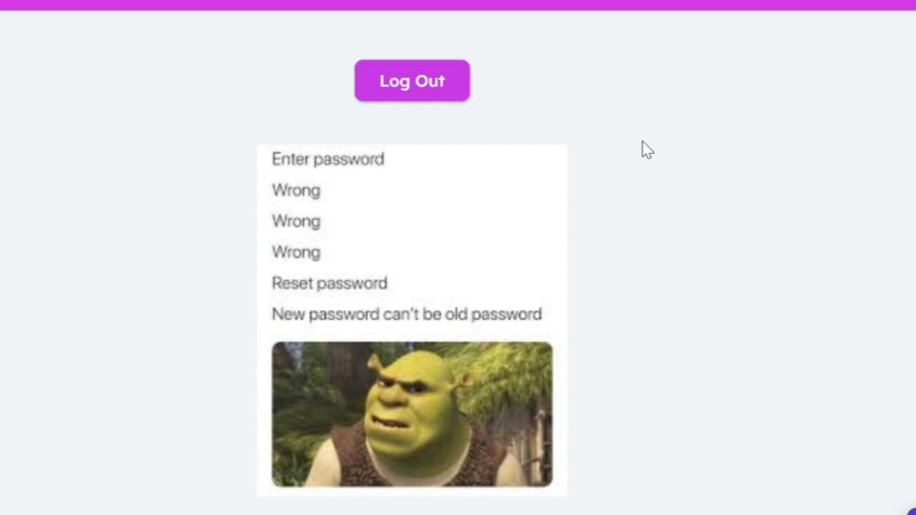